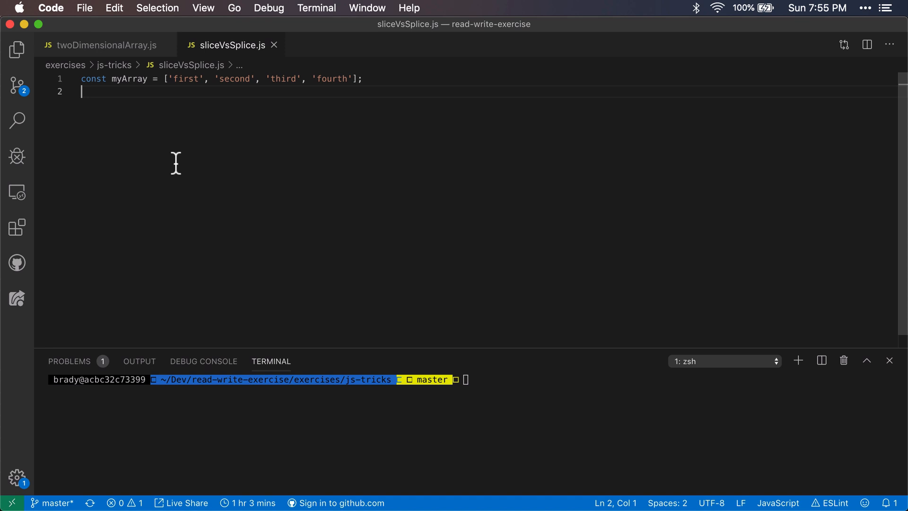
mouse_move(242, 23)
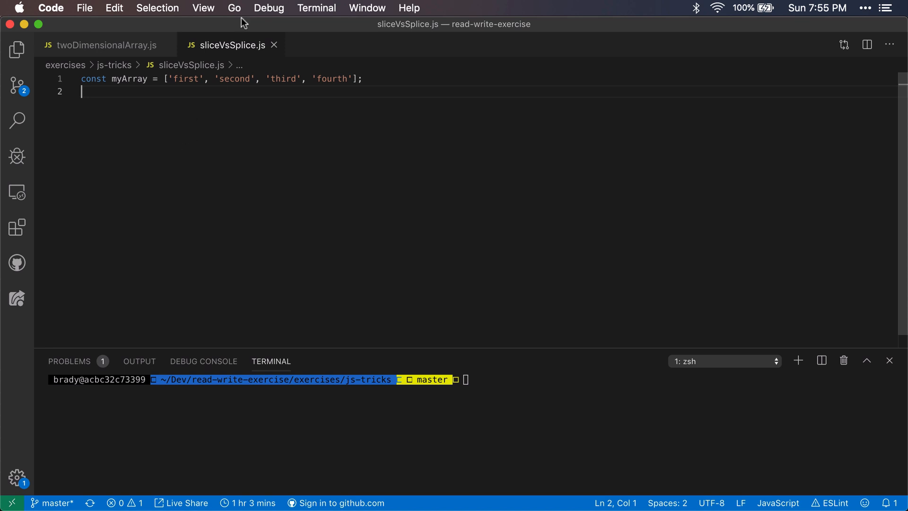
mouse_move(239, 55)
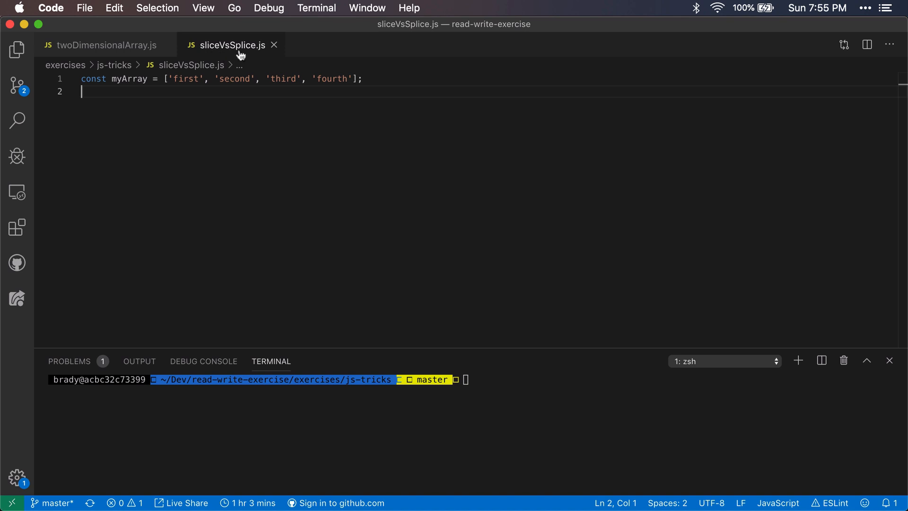
mouse_move(178, 144)
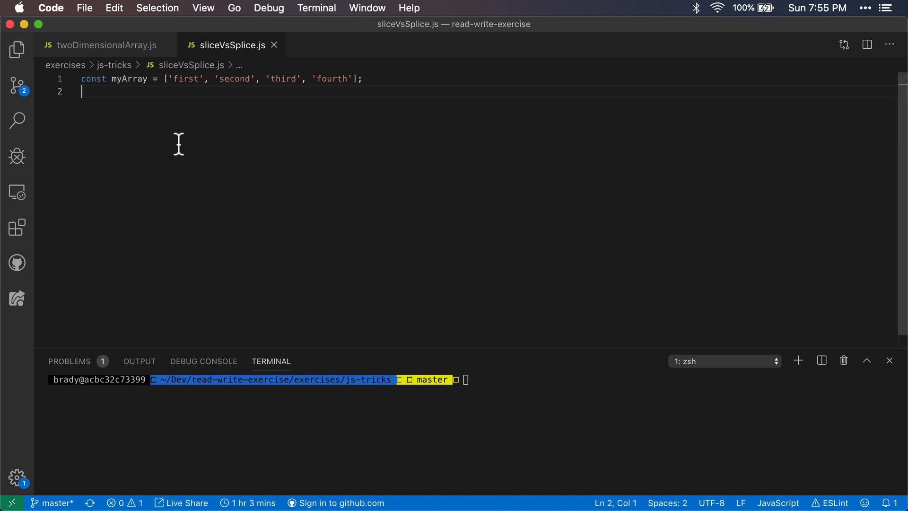
mouse_move(181, 139)
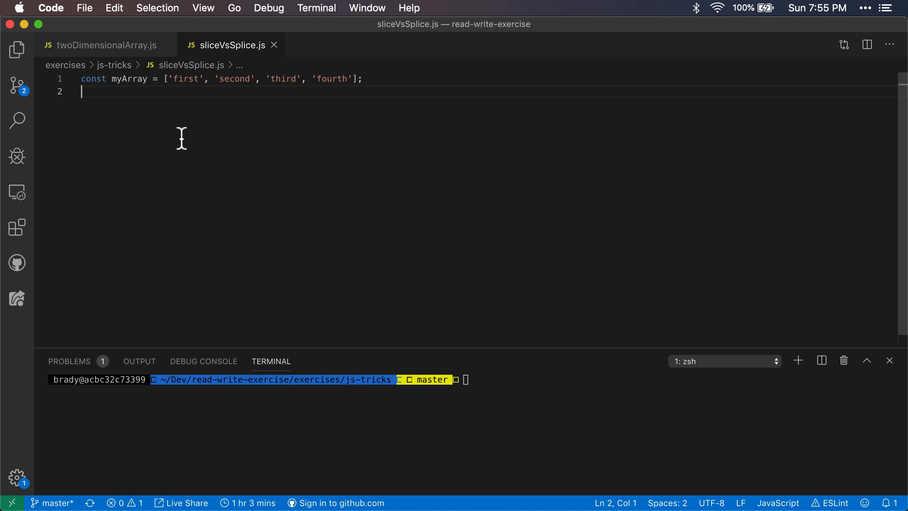
- Below the array, start a declaration const newArray = myArray.slice(); with the cursor inside the parentheses
key("Return")
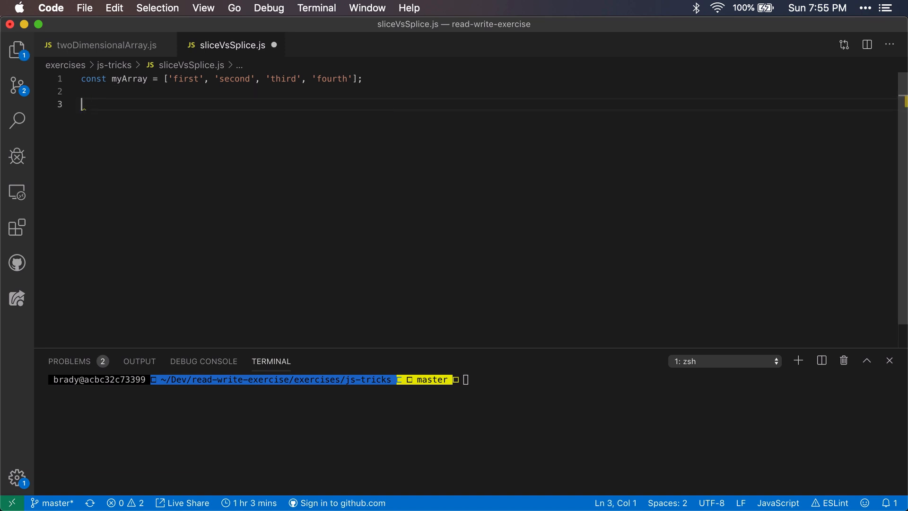
type("const newAr")
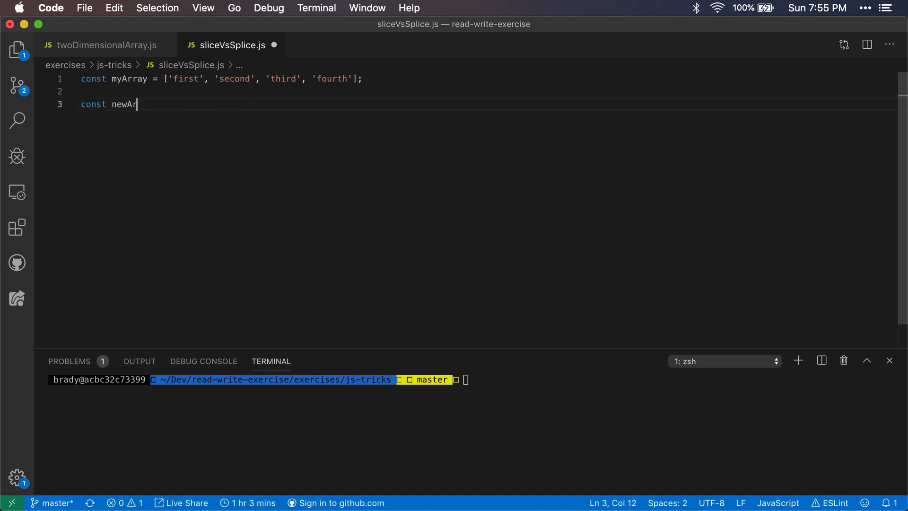
type("ray =")
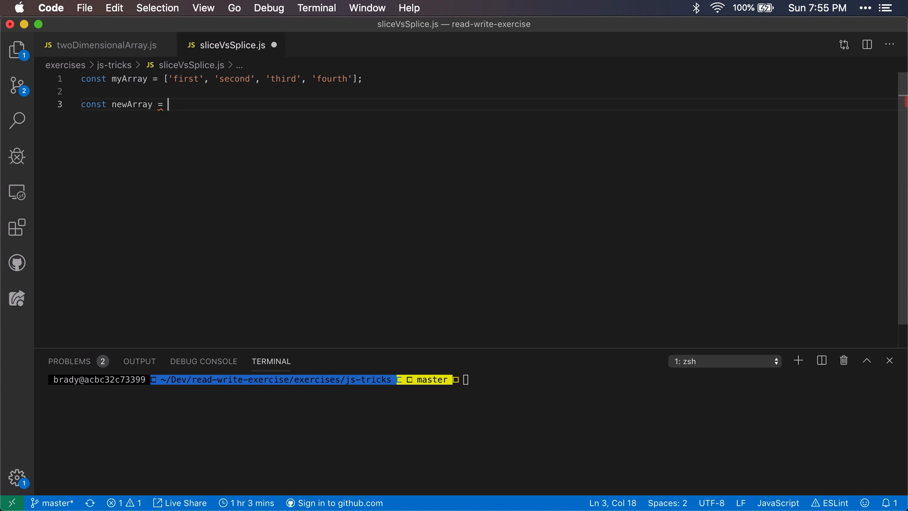
type("myArray")
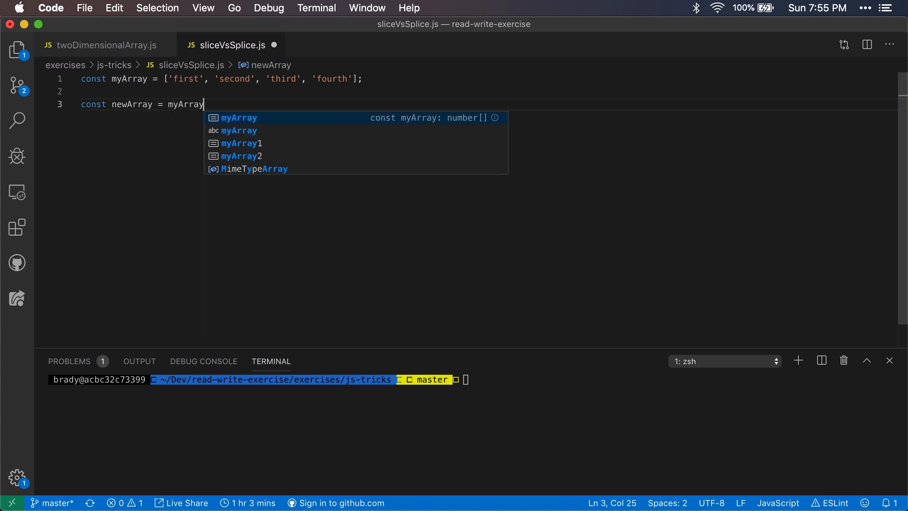
type(".slice(")
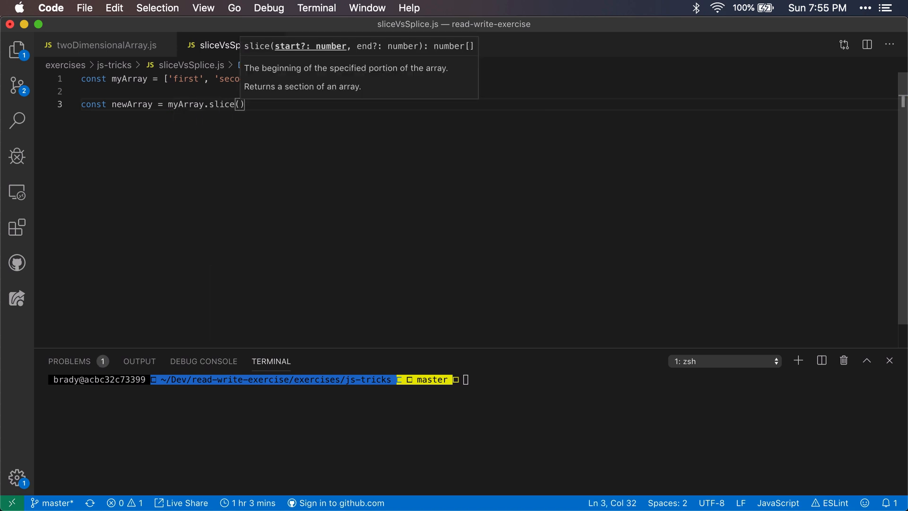
type(";")
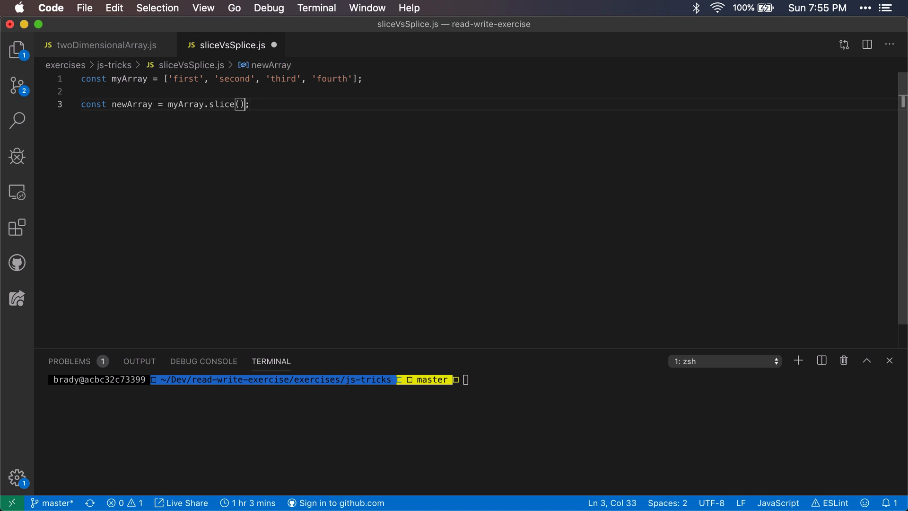
key("Left")
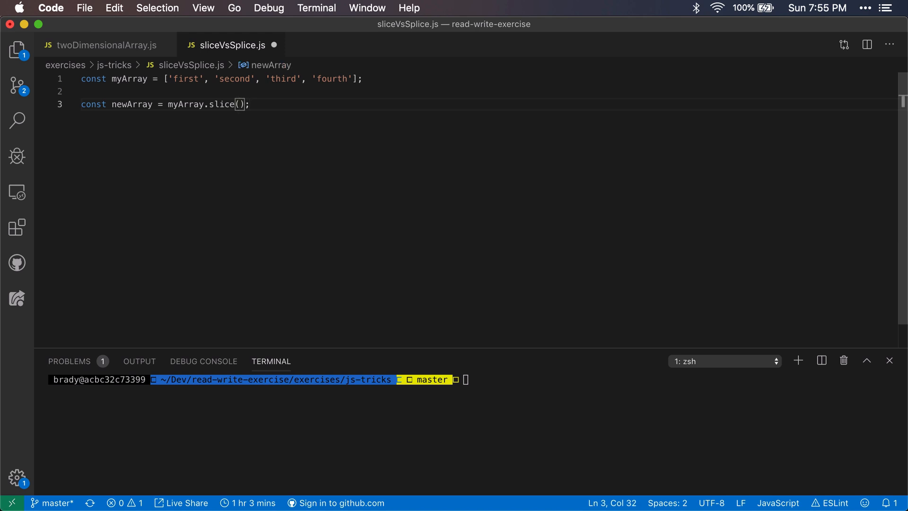
- Fill in slice arguments 1, 3, highlighting the 'second' and 'third' elements they select
left_click(219, 79)
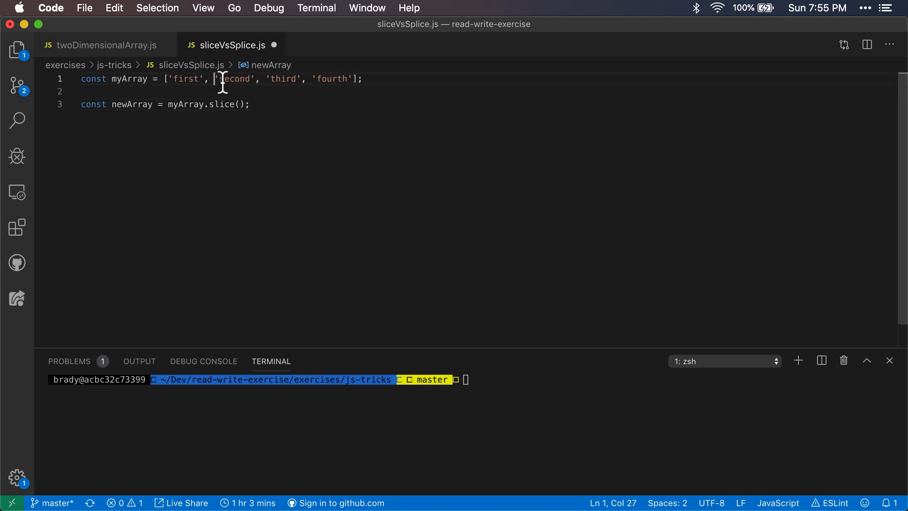
left_click_drag(214, 78, 304, 78)
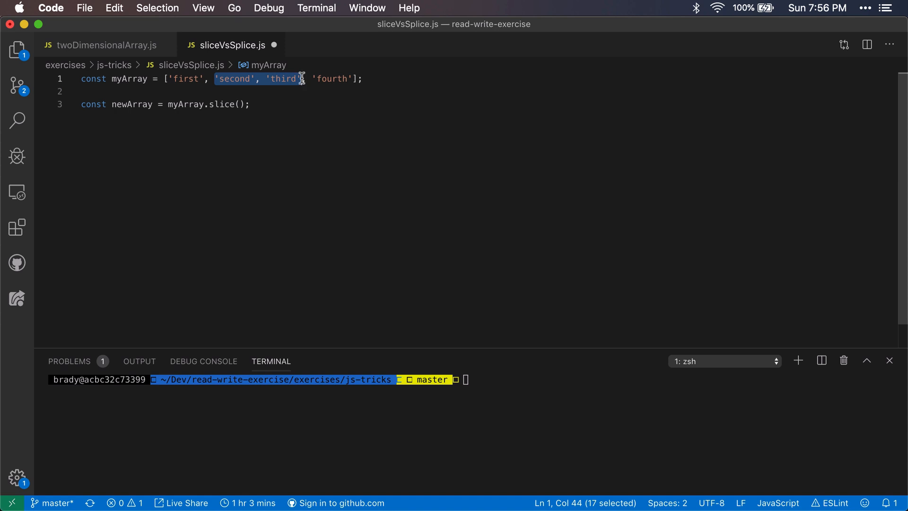
double_click(234, 78)
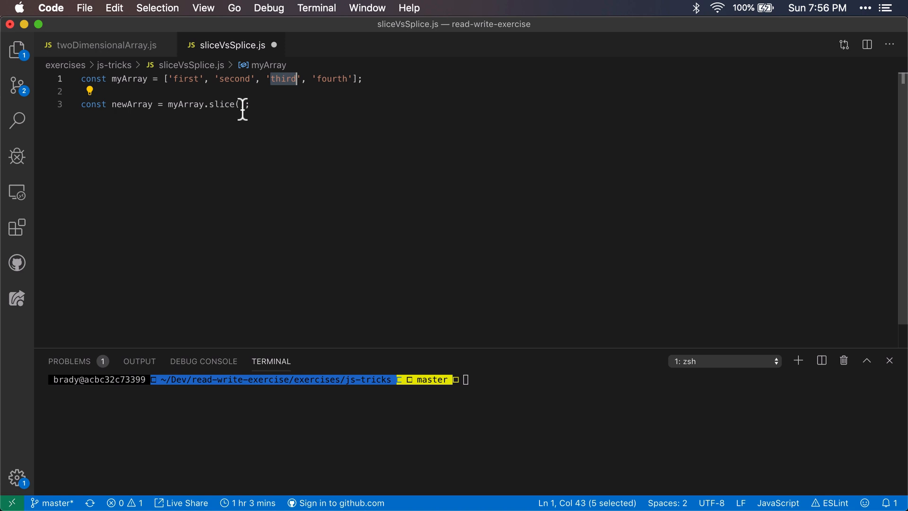
left_click(237, 104)
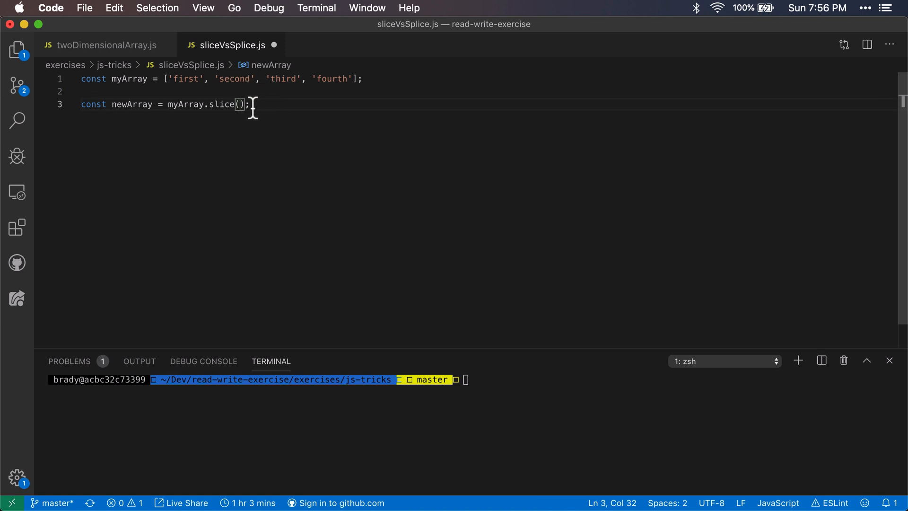
mouse_move(288, 119)
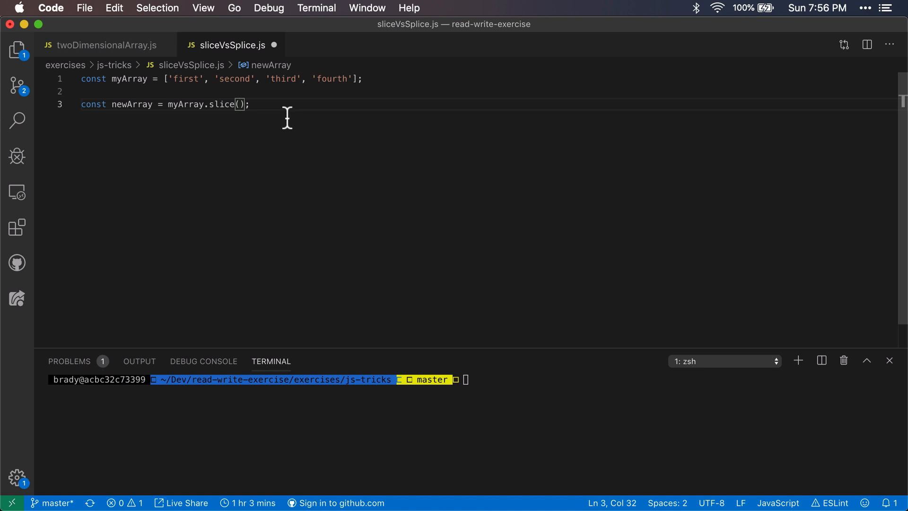
type("1,")
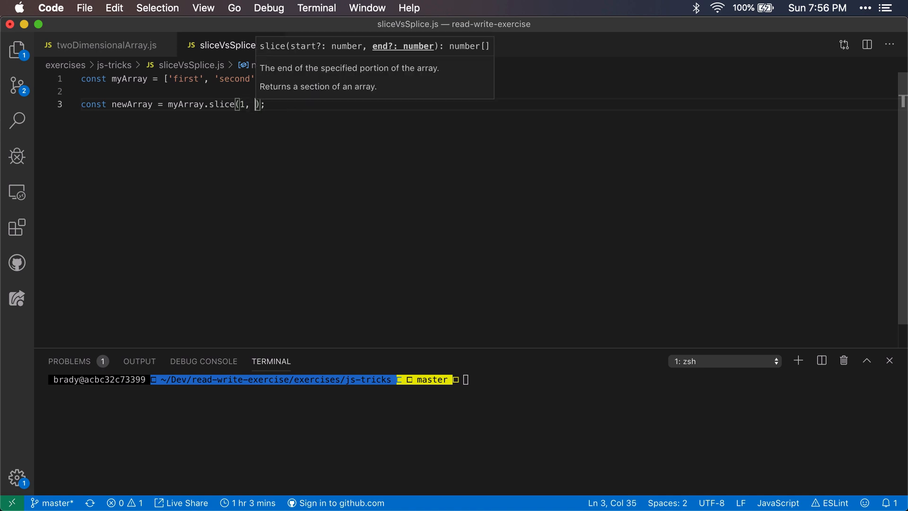
type("3")
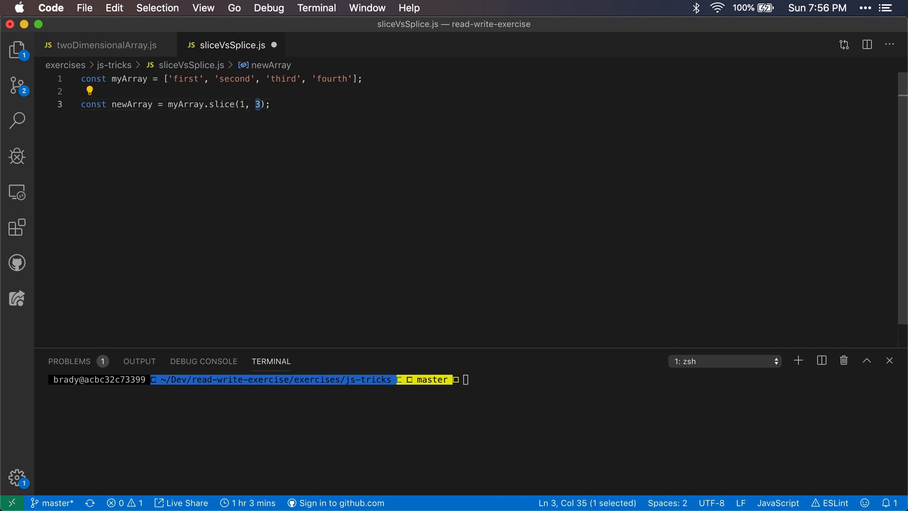
left_click(242, 104)
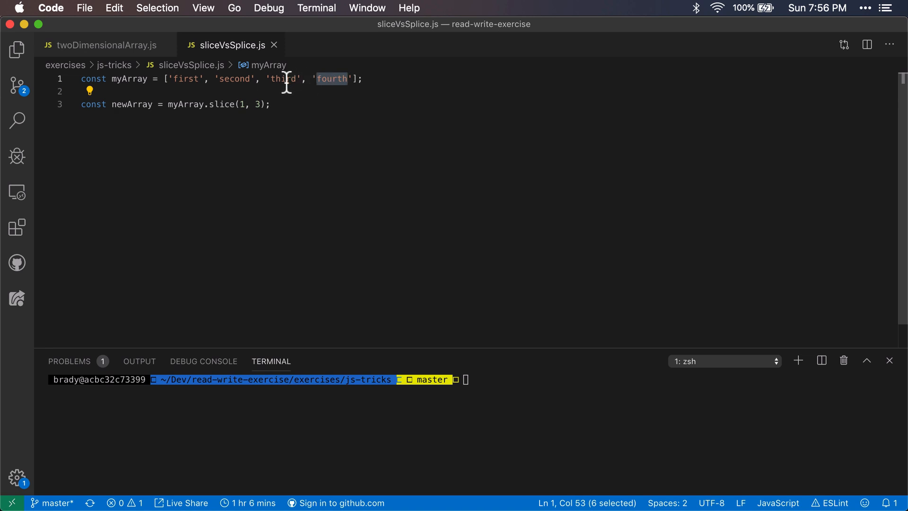
left_click(282, 79)
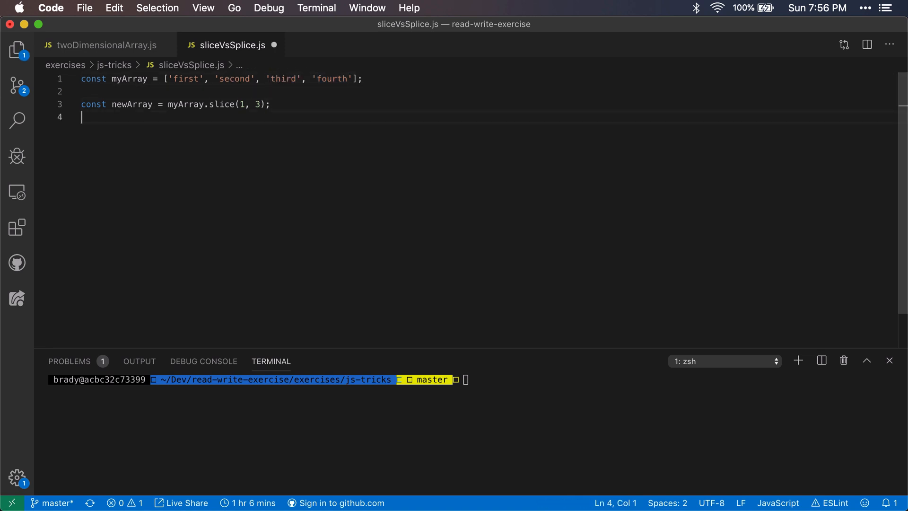
- Log myArray before and newArray after the myArray.slice(1, 3) line
type("const")
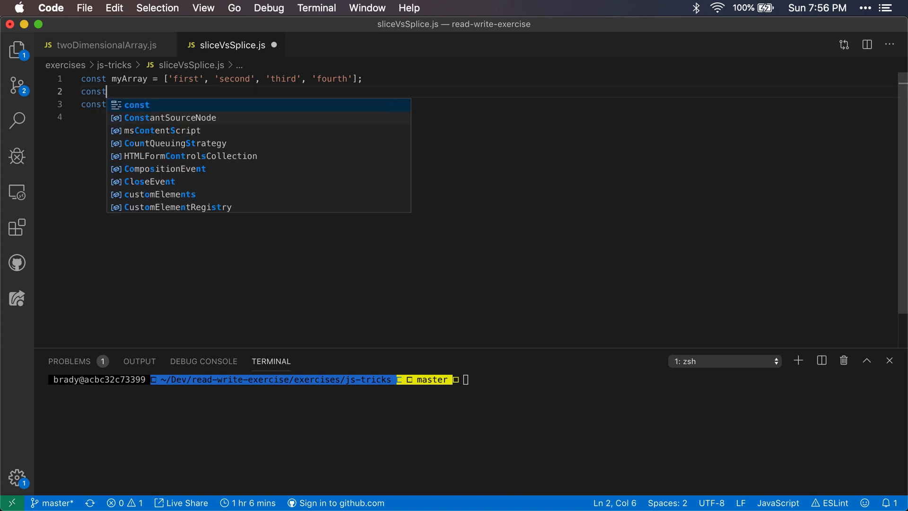
type("onsole.lo")
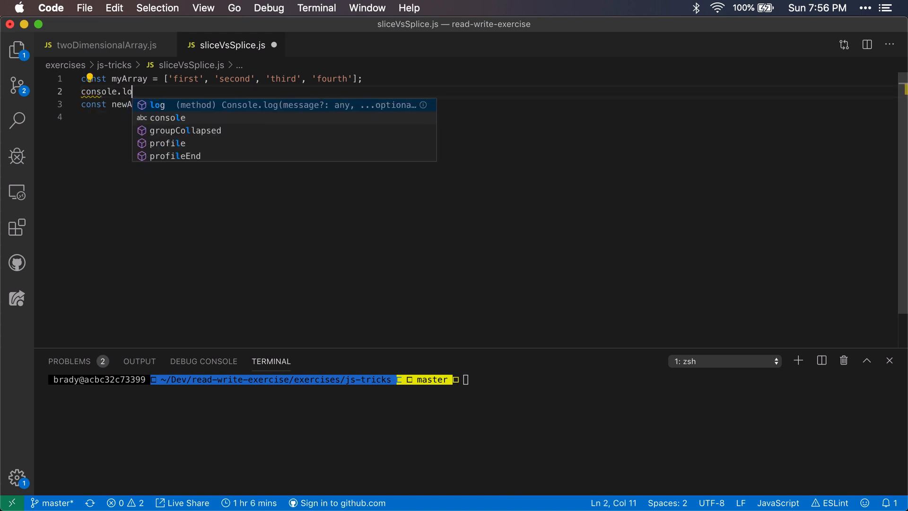
type("(myArray);")
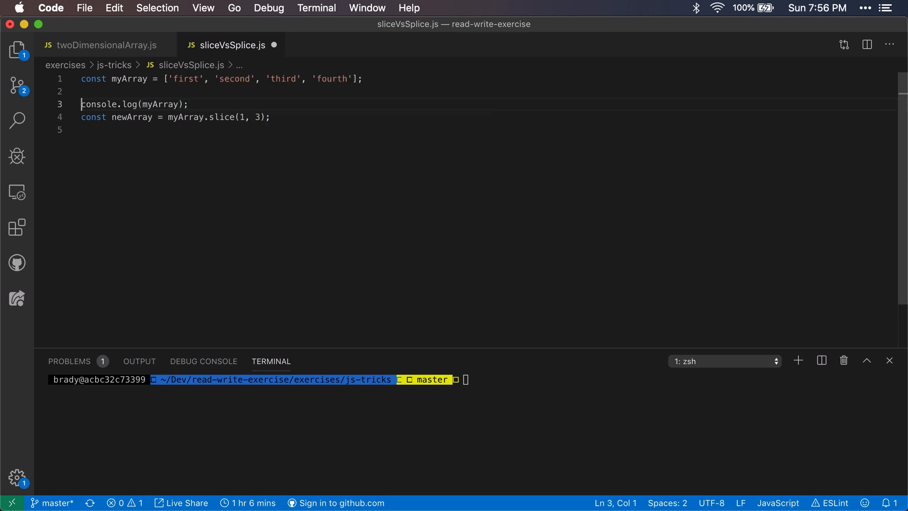
type("console.log(n")
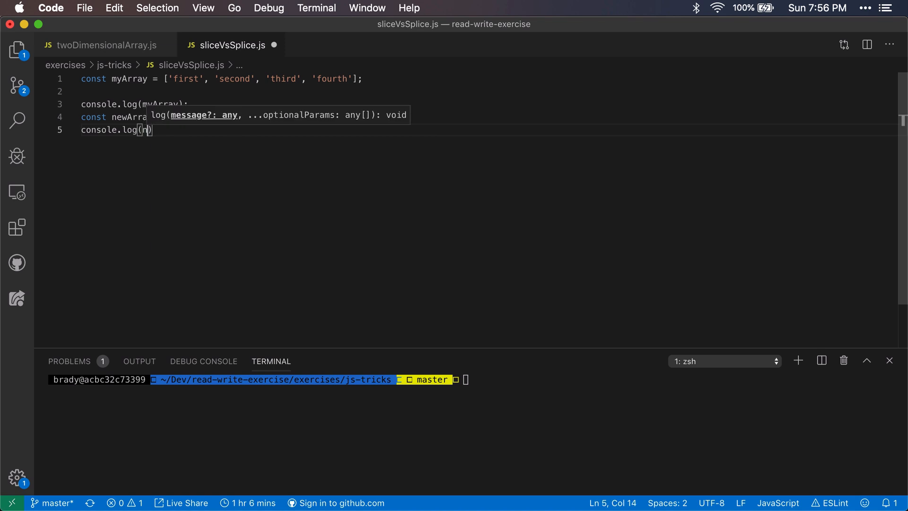
type("ewArray);")
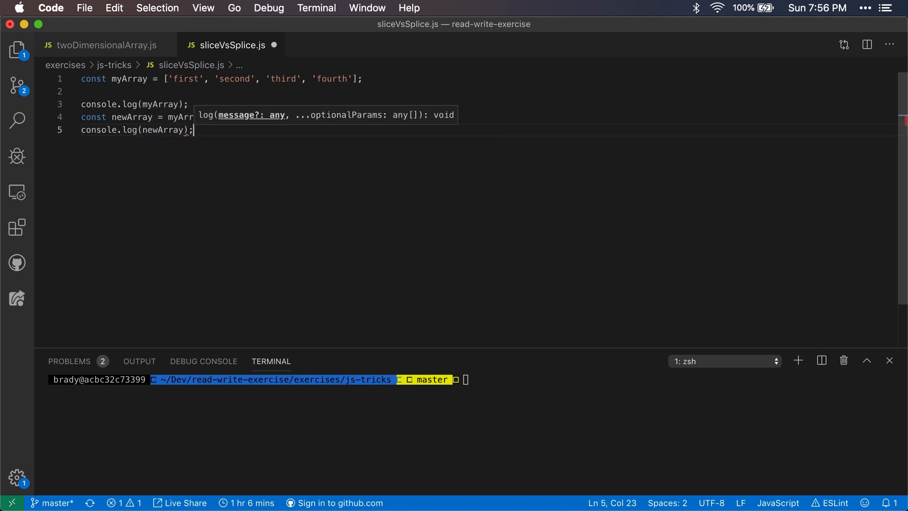
type(".slice(1, 3);")
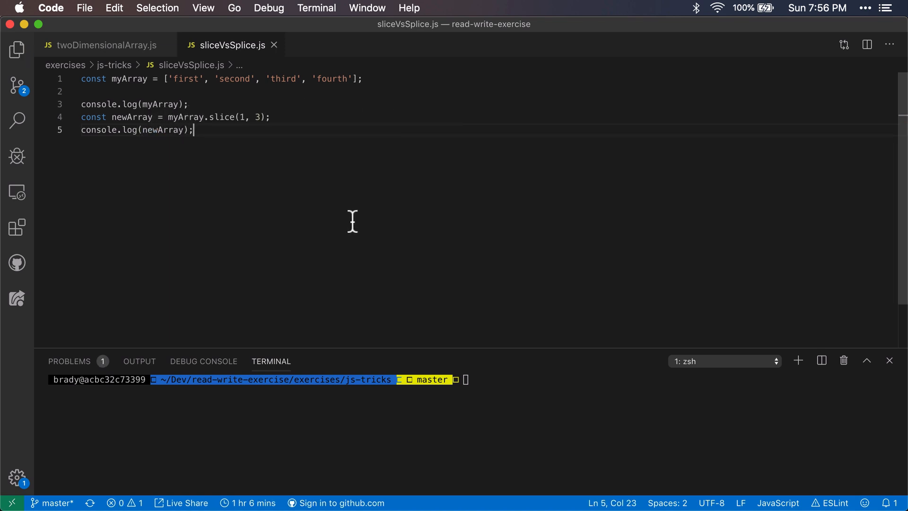
mouse_move(169, 139)
type("node sliceVsSplice.js")
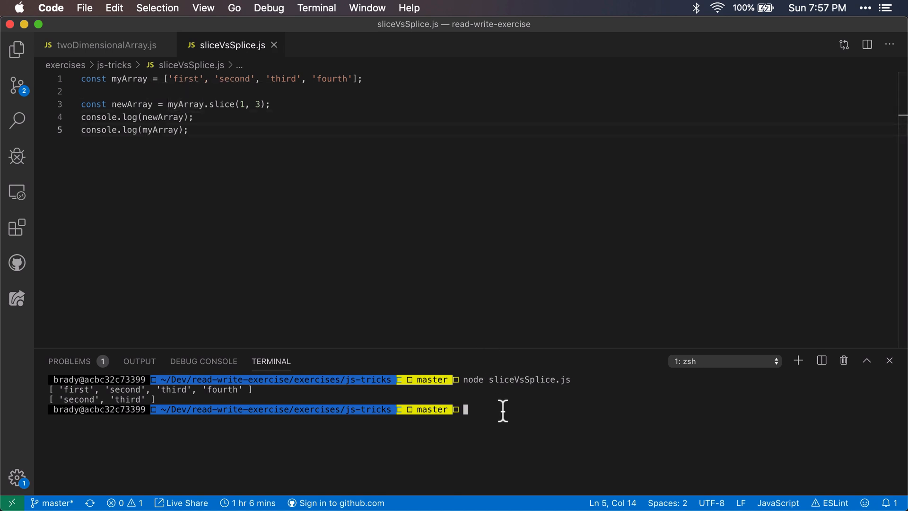
- Rerun node sliceVsSplice.js and insert a blank line after the slice statement
key("Return")
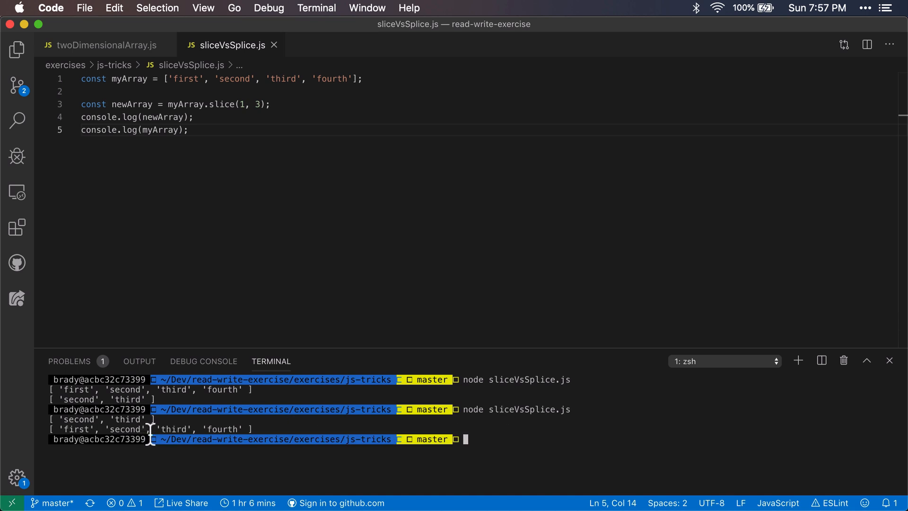
mouse_move(201, 117)
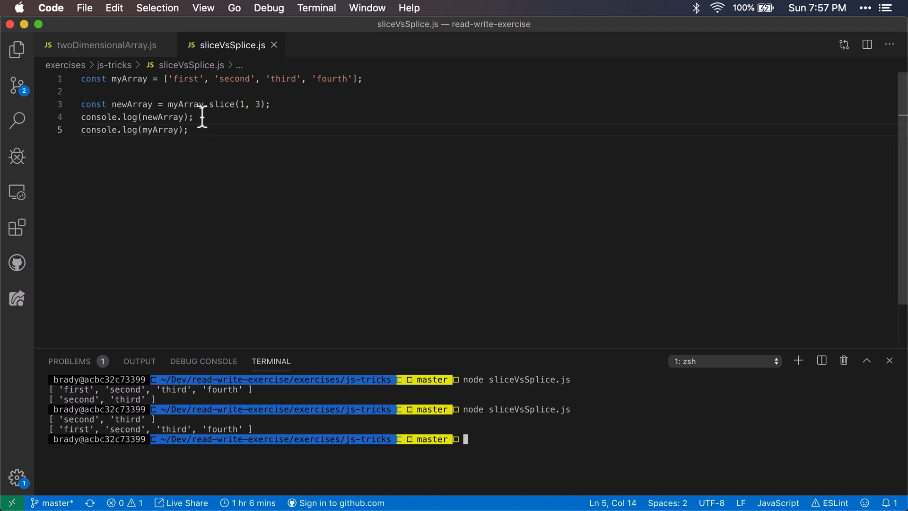
key("Return")
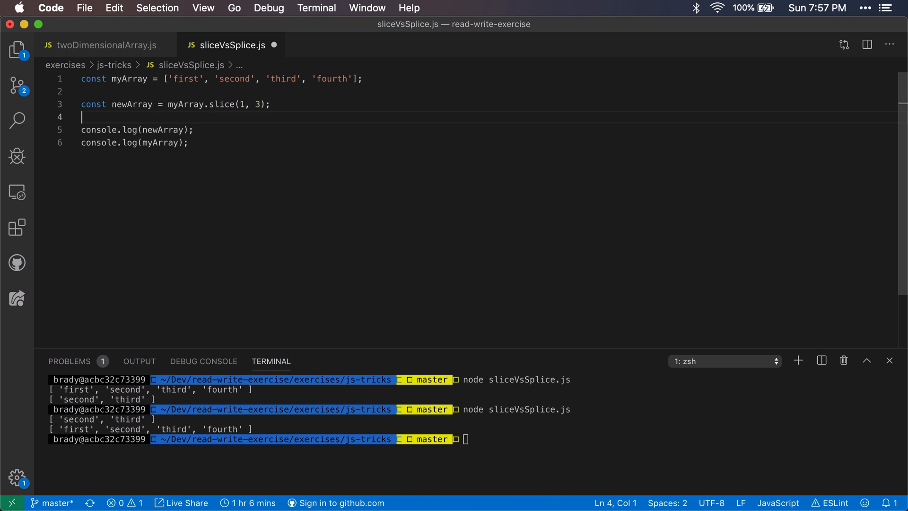
mouse_move(222, 104)
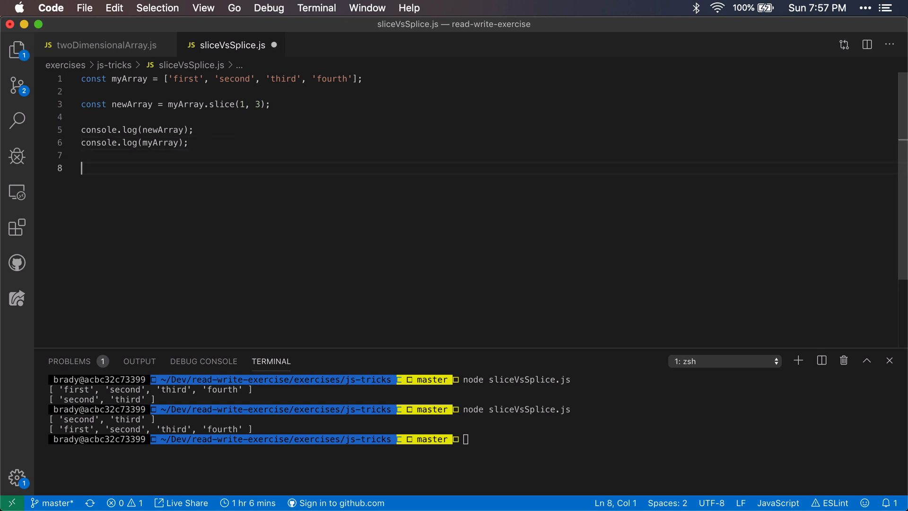
- Write myArray.splice(1, 2); on line 8, pointing out the 'fourth' element afterward
type("myArray.splice(")
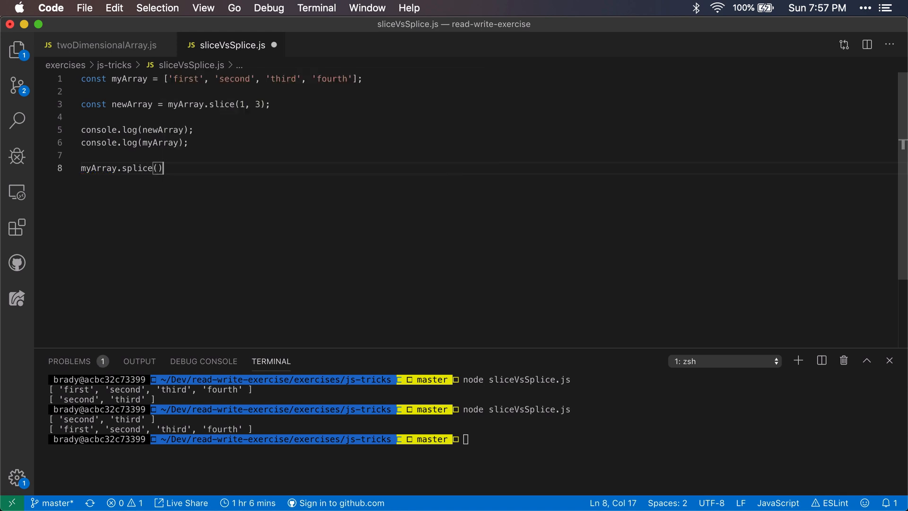
type(";")
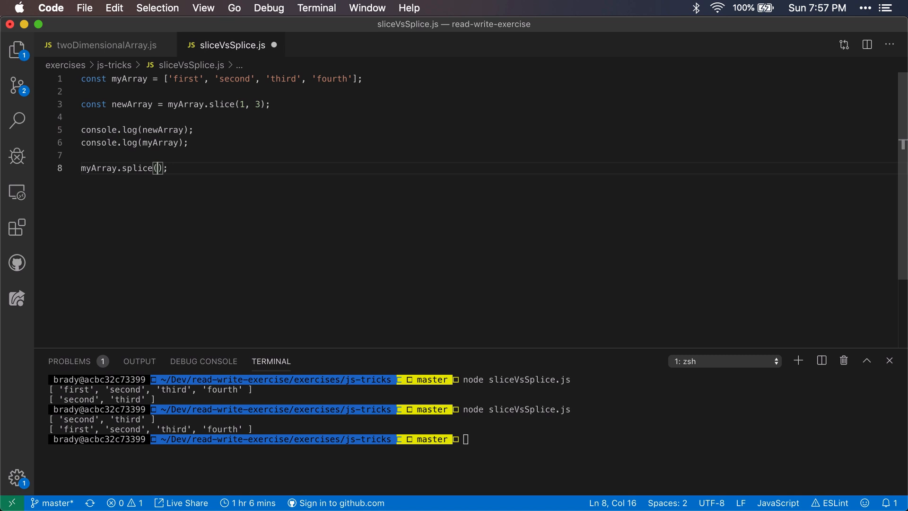
type("1")
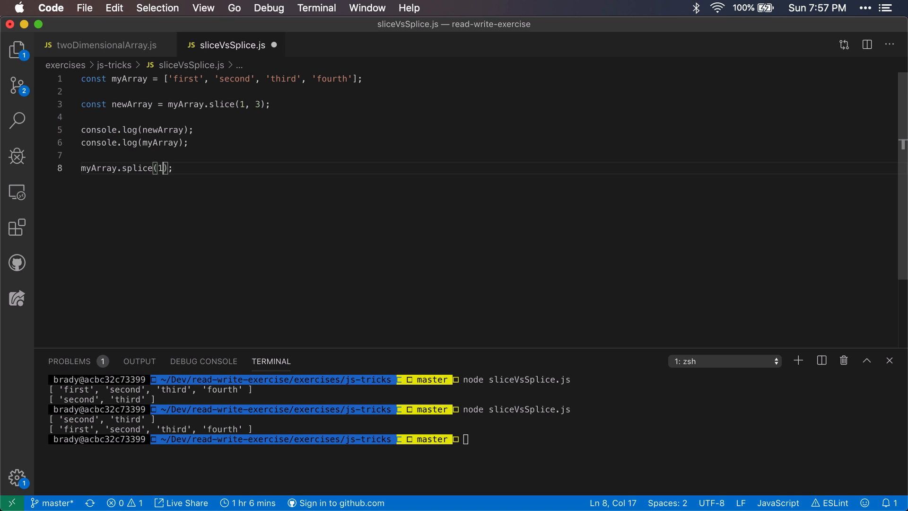
type(",")
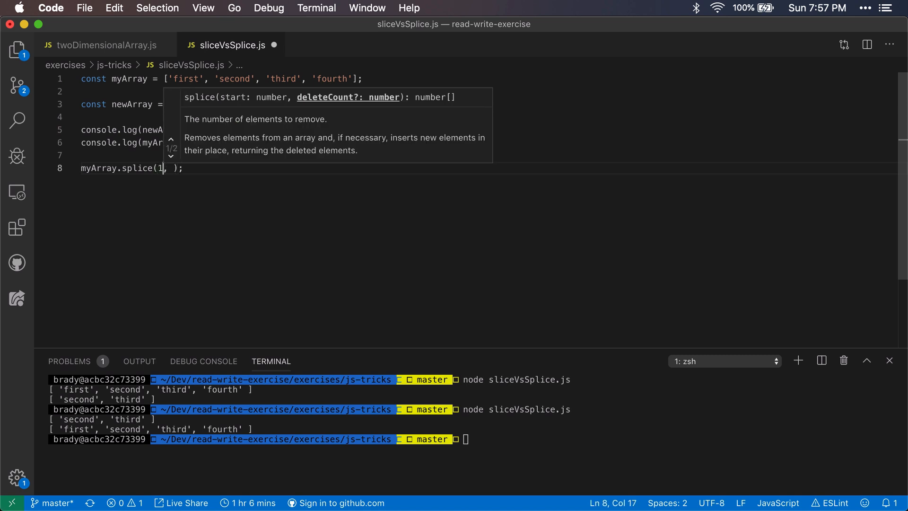
type(",")
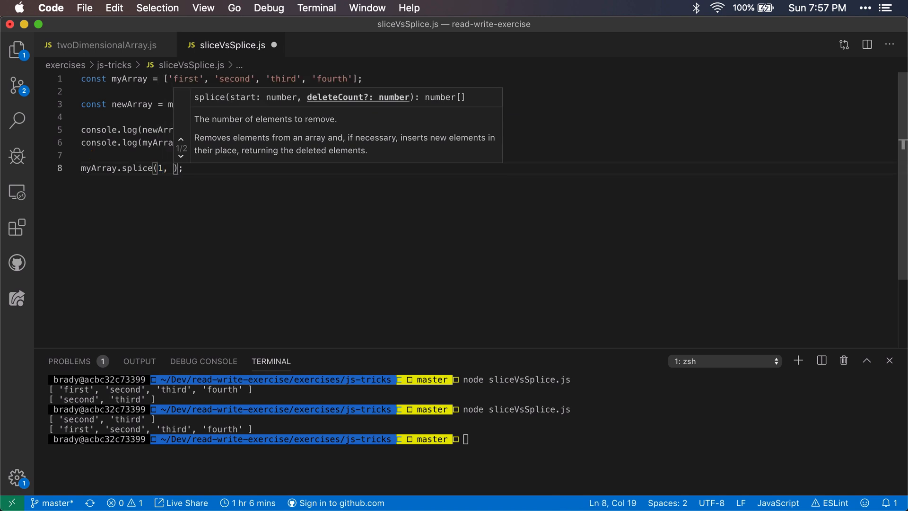
mouse_move(387, 96)
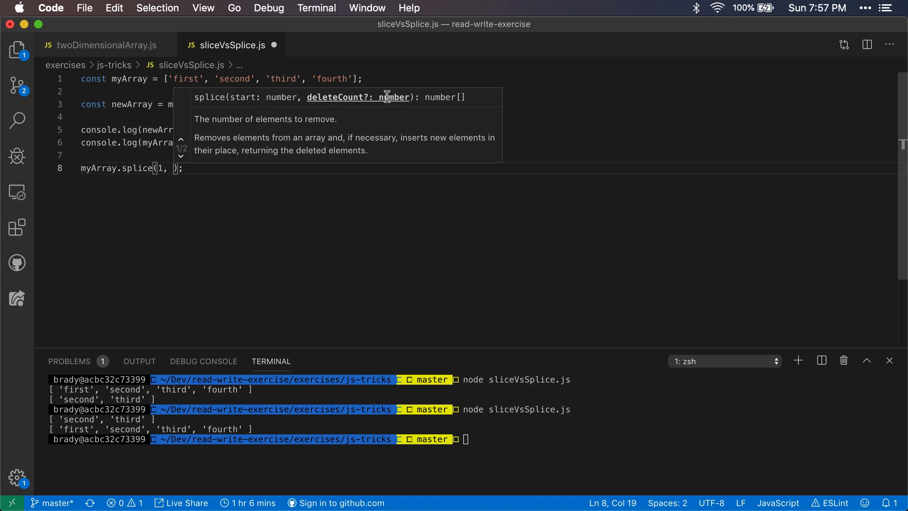
mouse_move(276, 131)
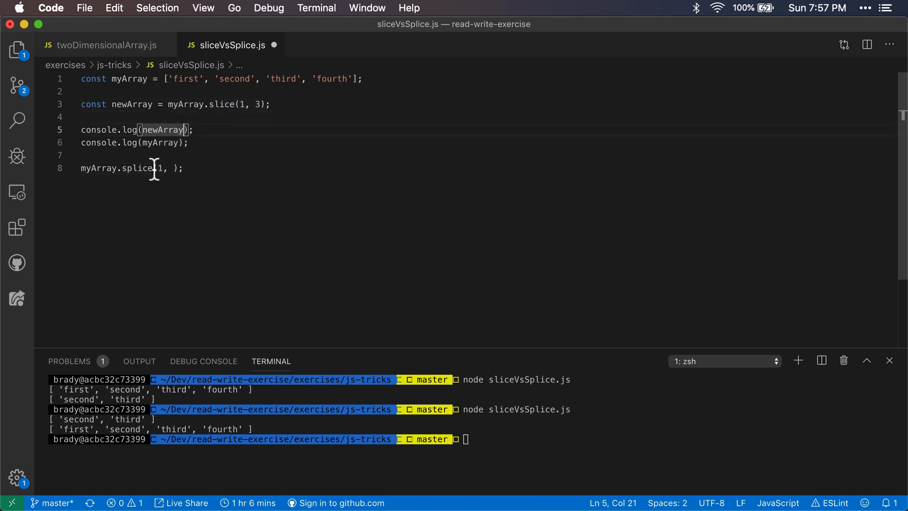
left_click(174, 169)
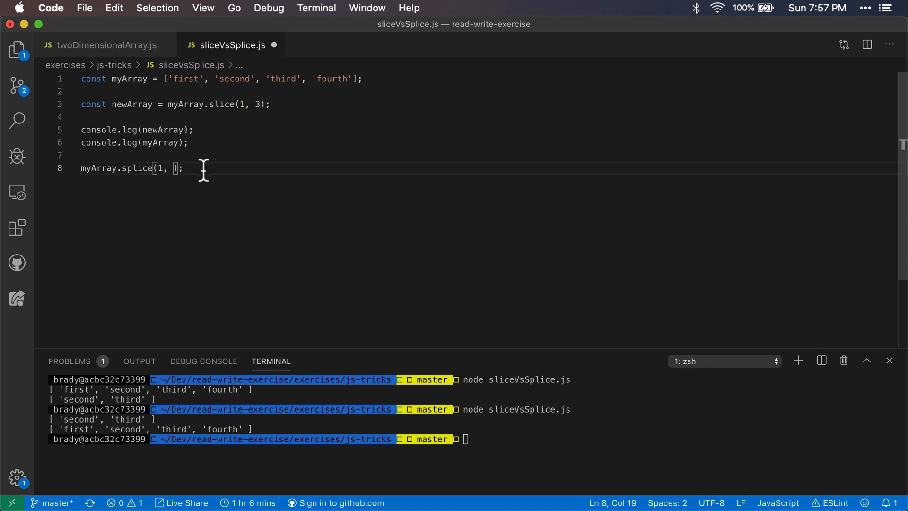
type("2")
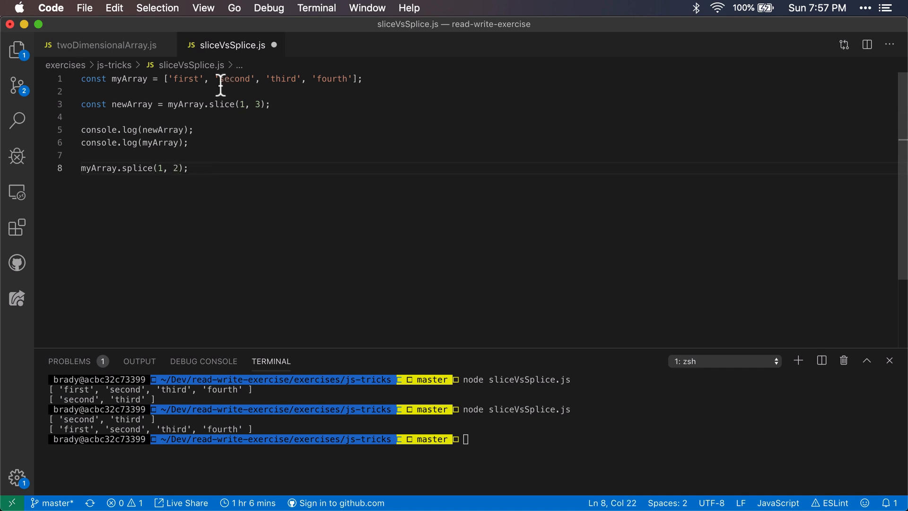
left_click_drag(216, 79, 301, 79)
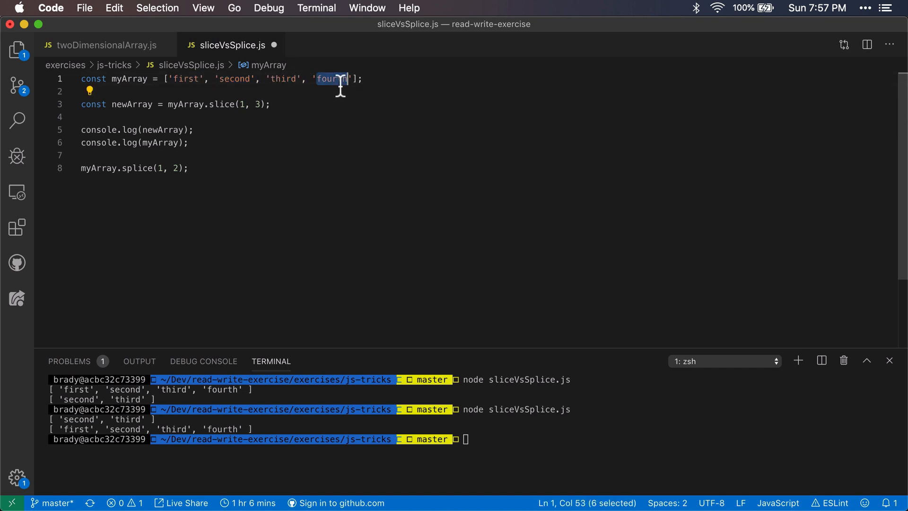
left_click(183, 142)
type("console.log(myArray);")
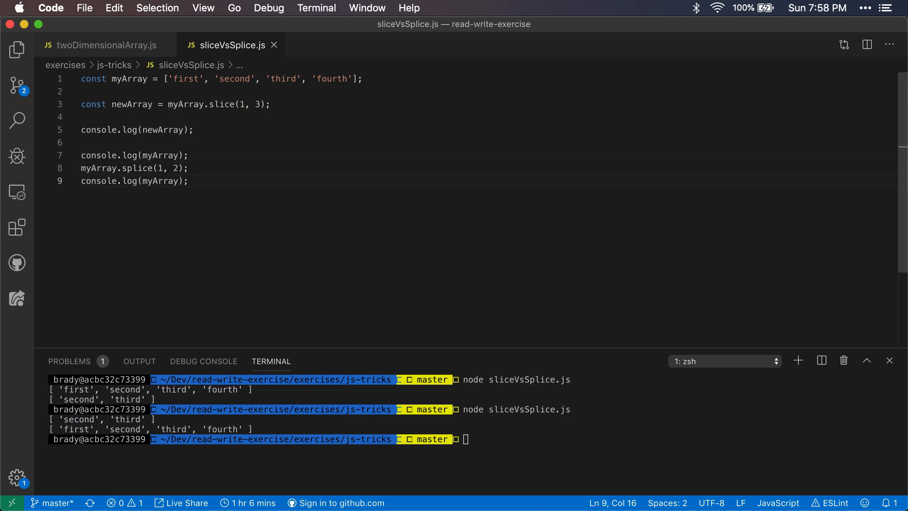
mouse_move(160, 167)
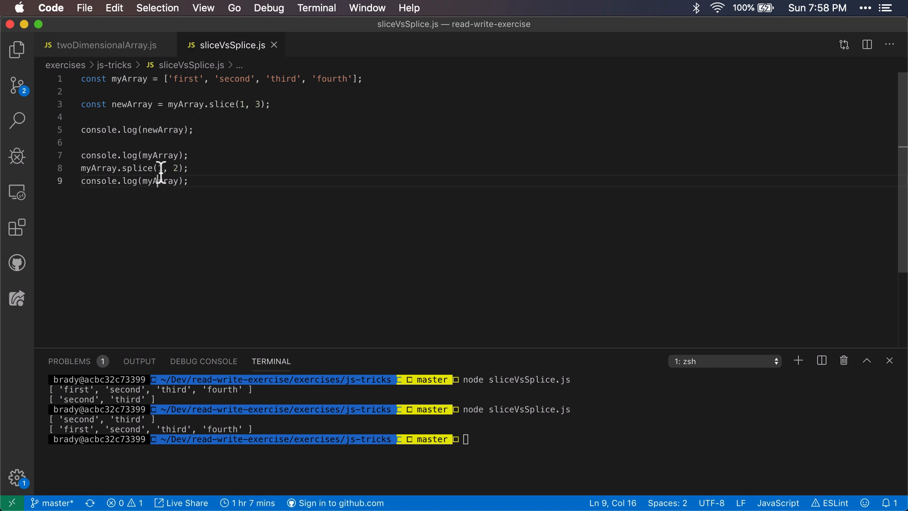
- Step through the splice line, the newArray log and the slice call on line 3
left_click(190, 168)
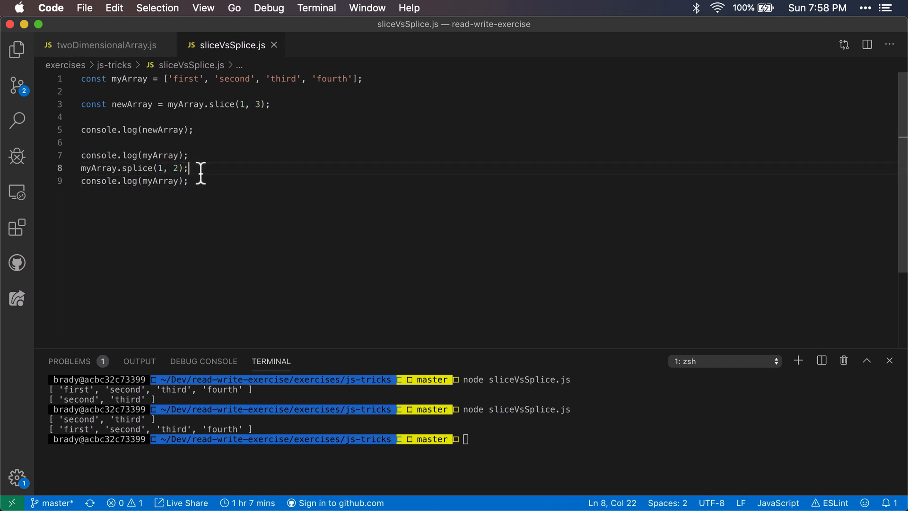
double_click(162, 130)
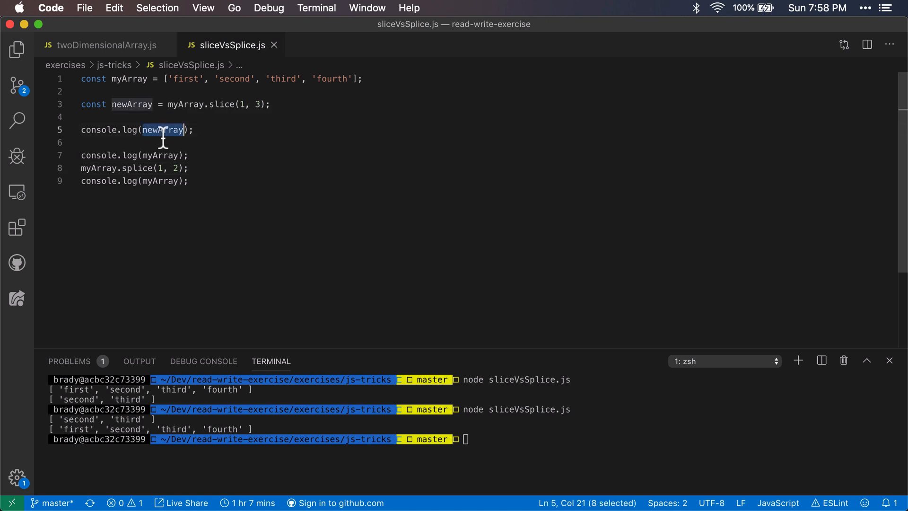
left_click(219, 104)
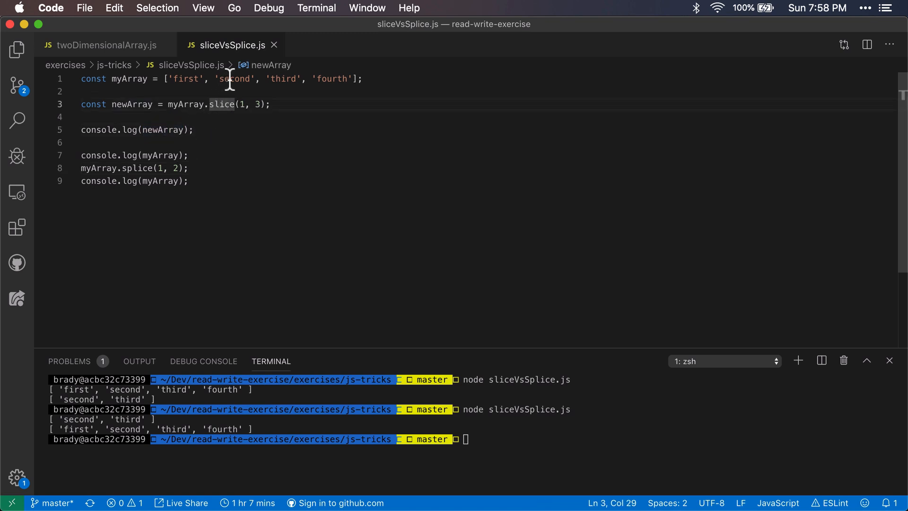
mouse_move(136, 104)
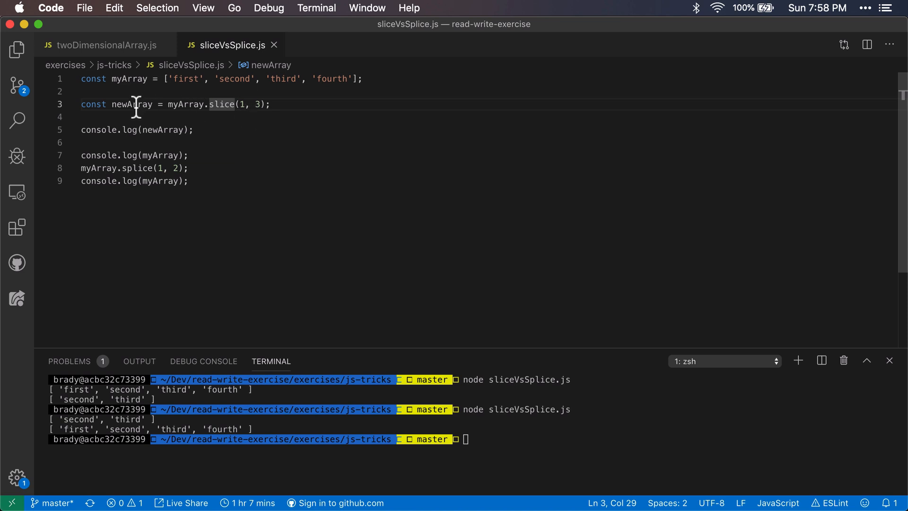
mouse_move(214, 154)
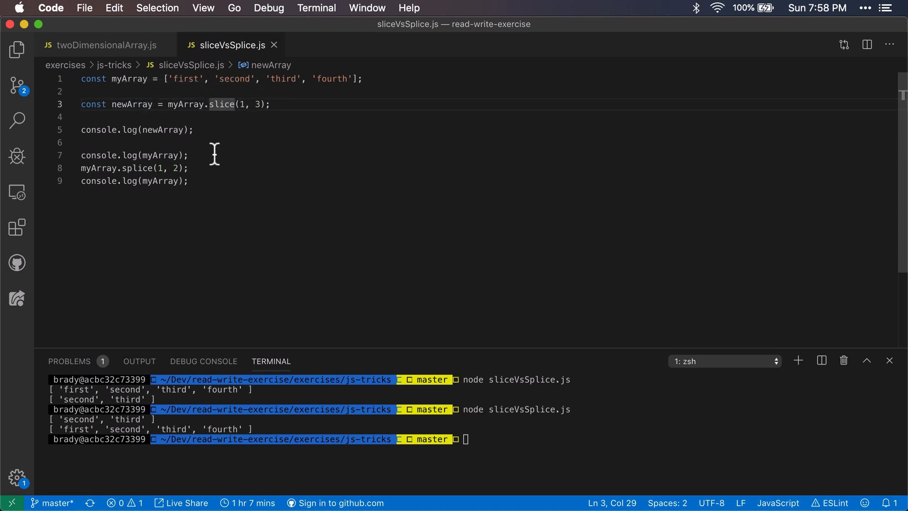
mouse_move(374, 315)
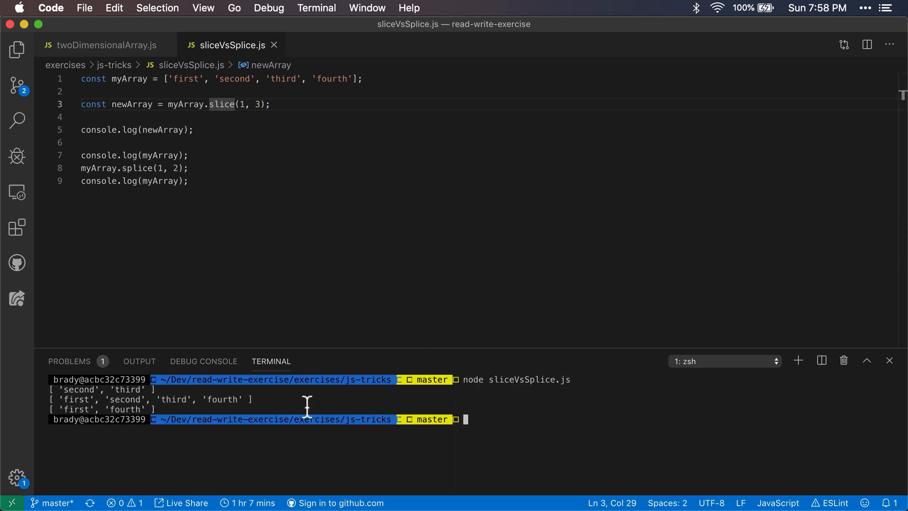
mouse_move(133, 411)
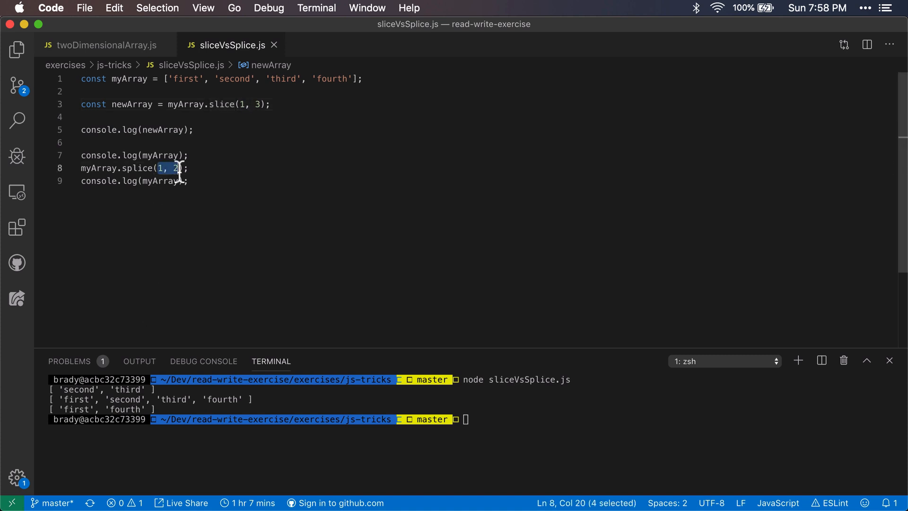
left_click(178, 235)
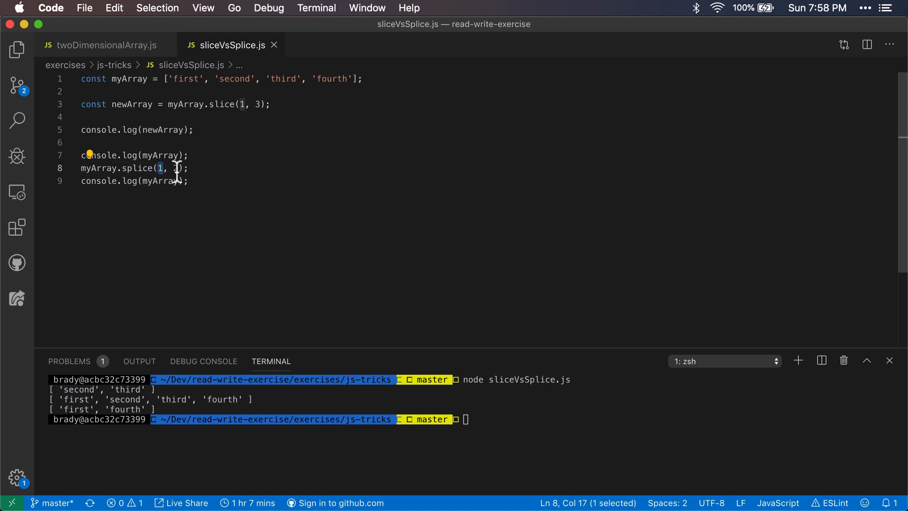
type("2")
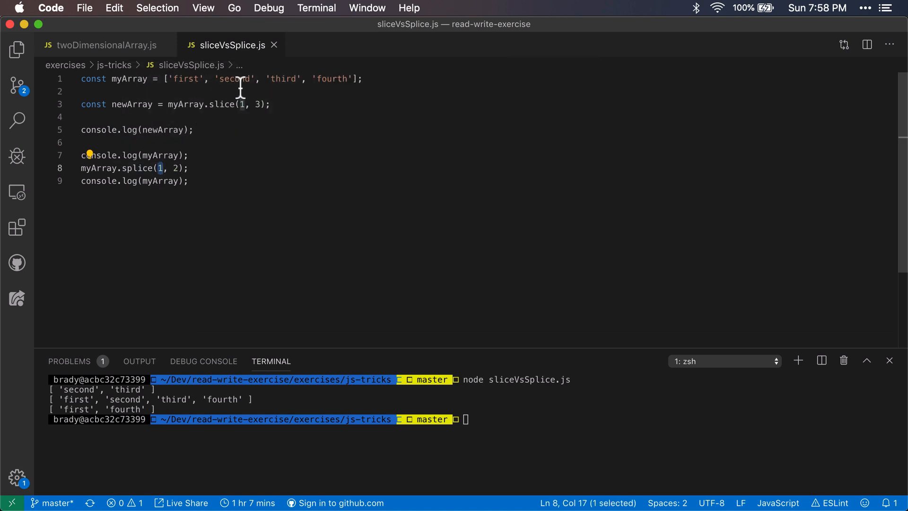
left_click(276, 79)
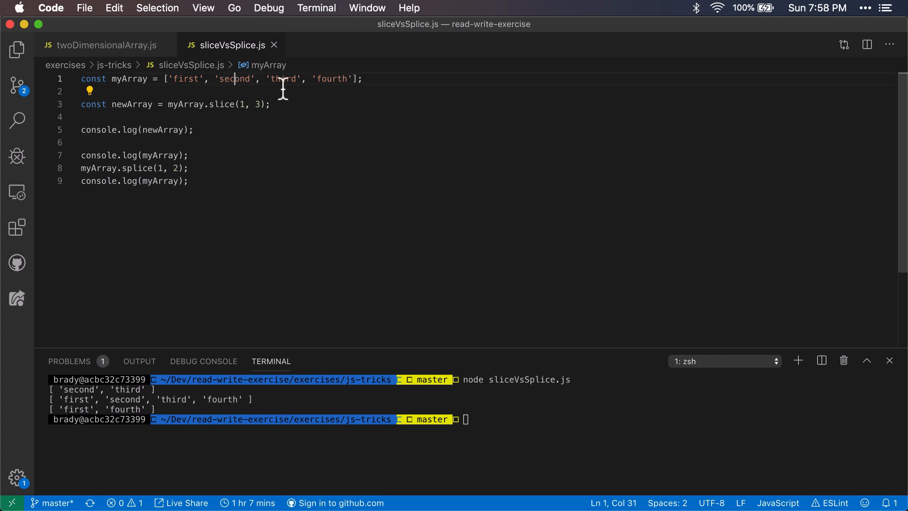
double_click(282, 78)
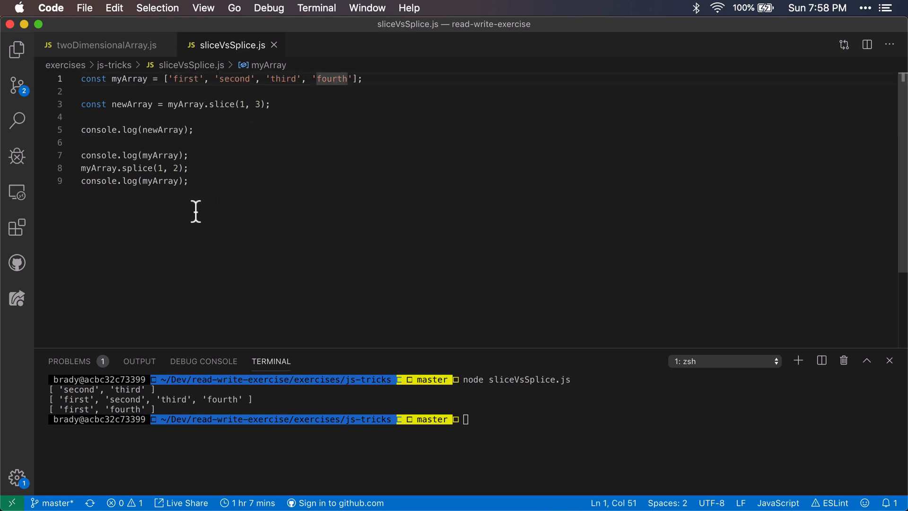
mouse_move(213, 190)
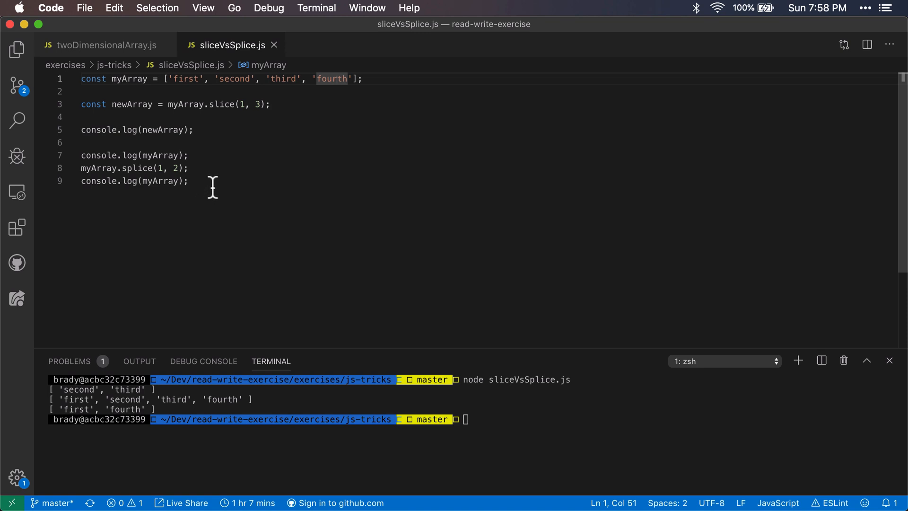
mouse_move(264, 108)
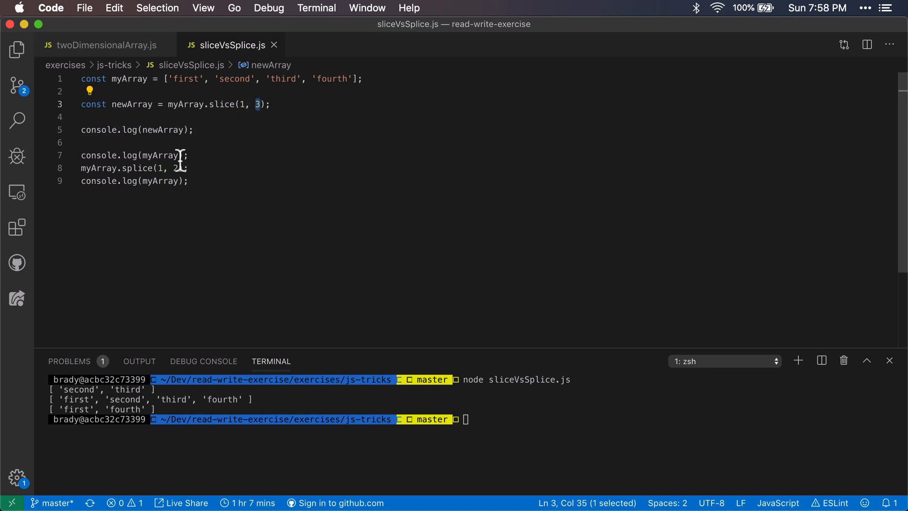
left_click(180, 168)
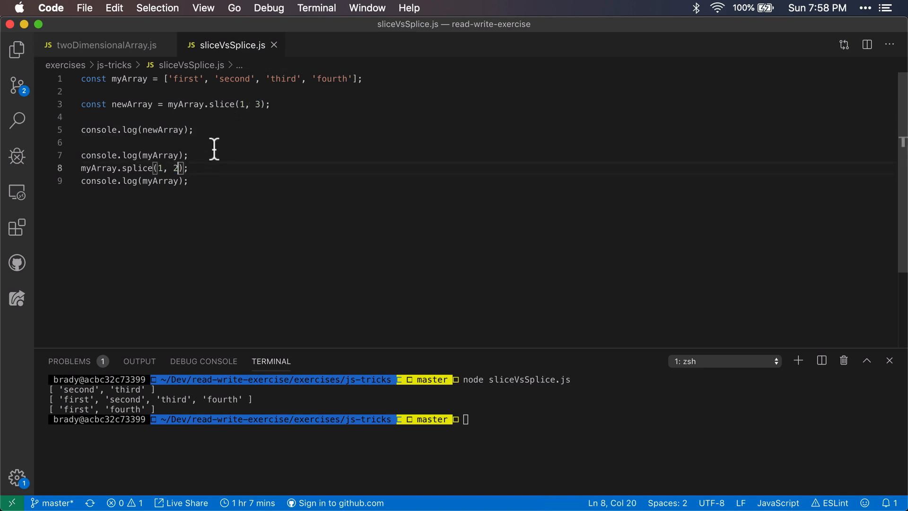
mouse_move(221, 104)
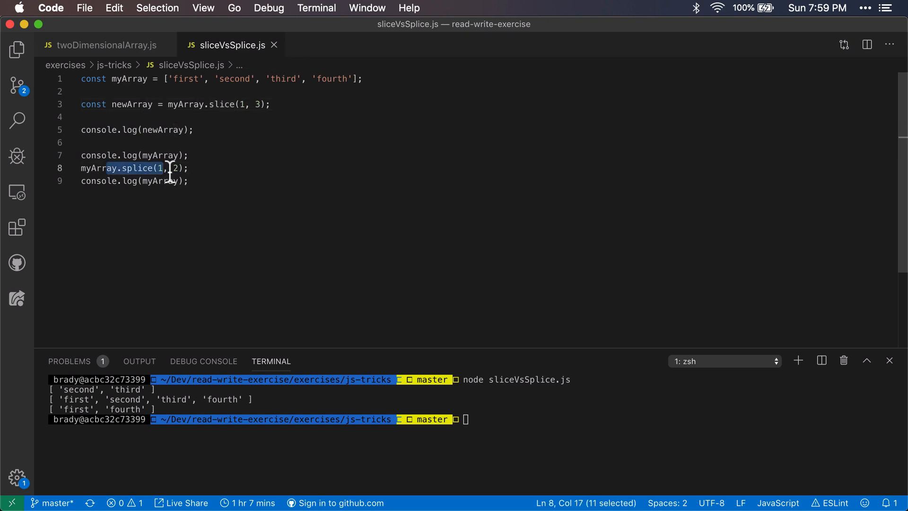
left_click(230, 104)
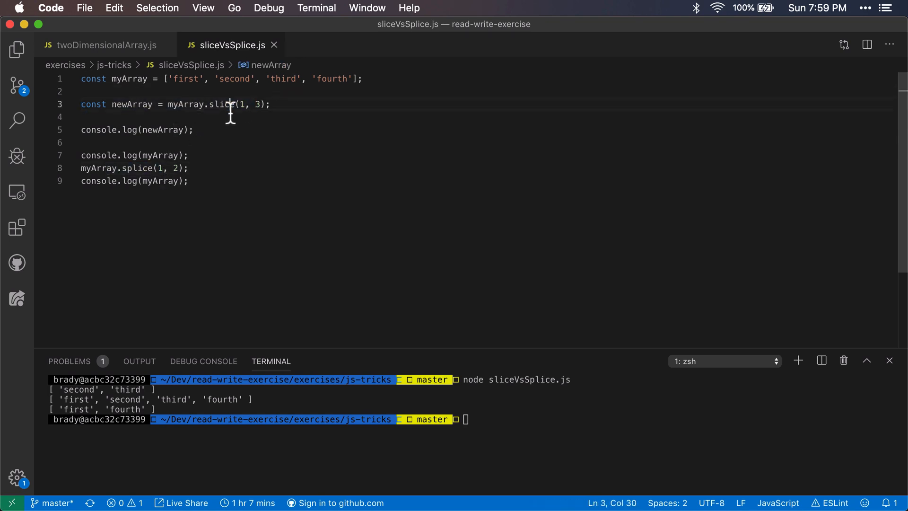
mouse_move(171, 148)
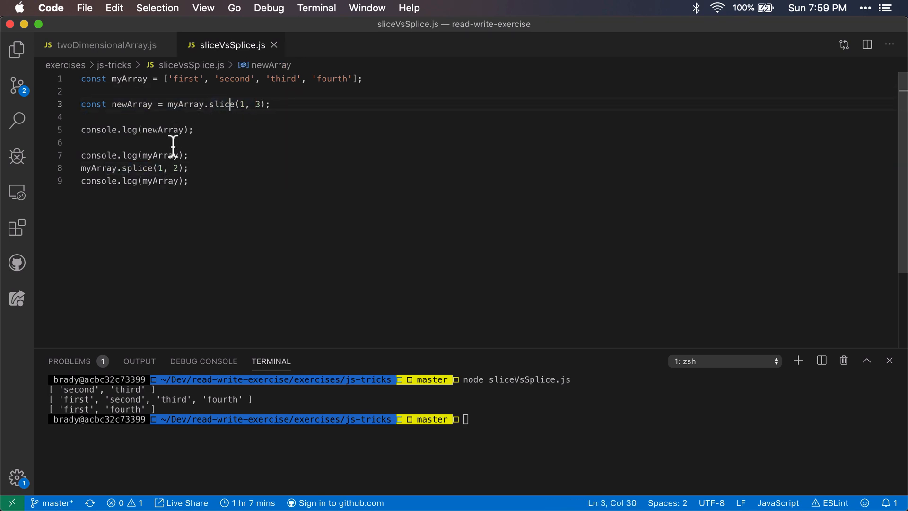
mouse_move(173, 129)
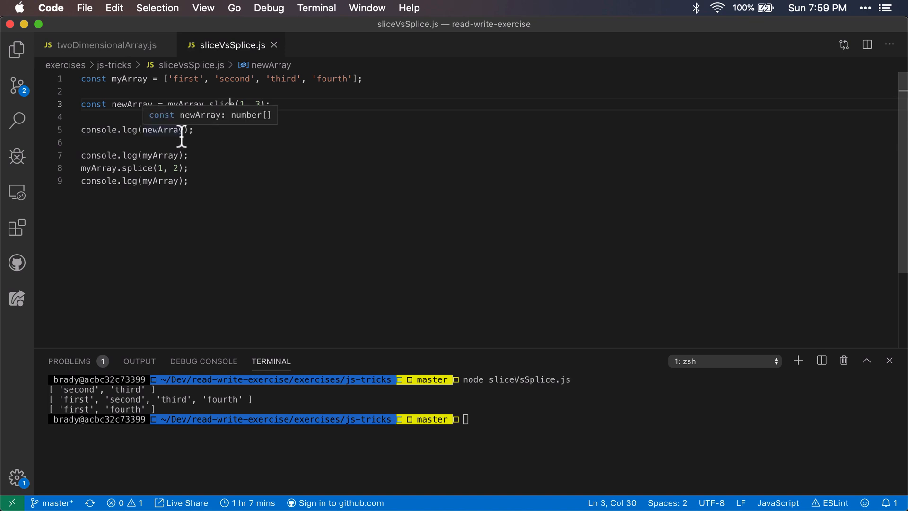
mouse_move(258, 214)
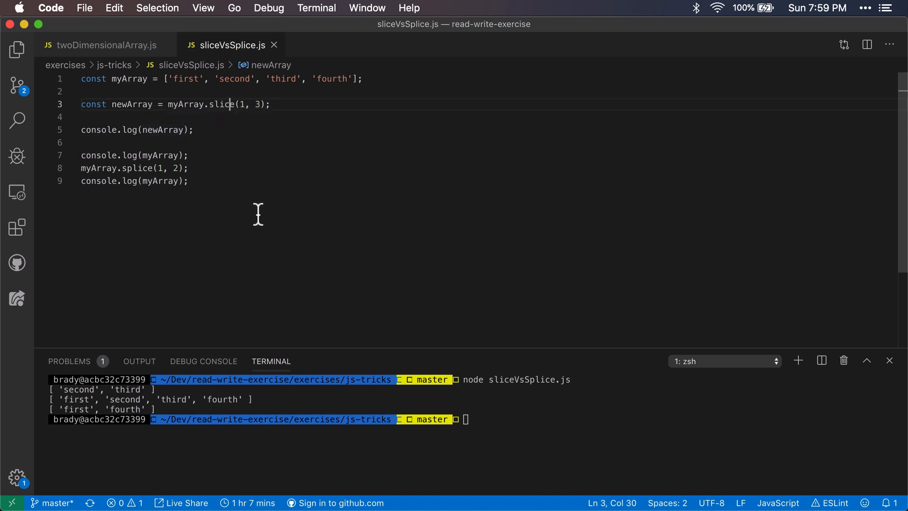
mouse_move(254, 201)
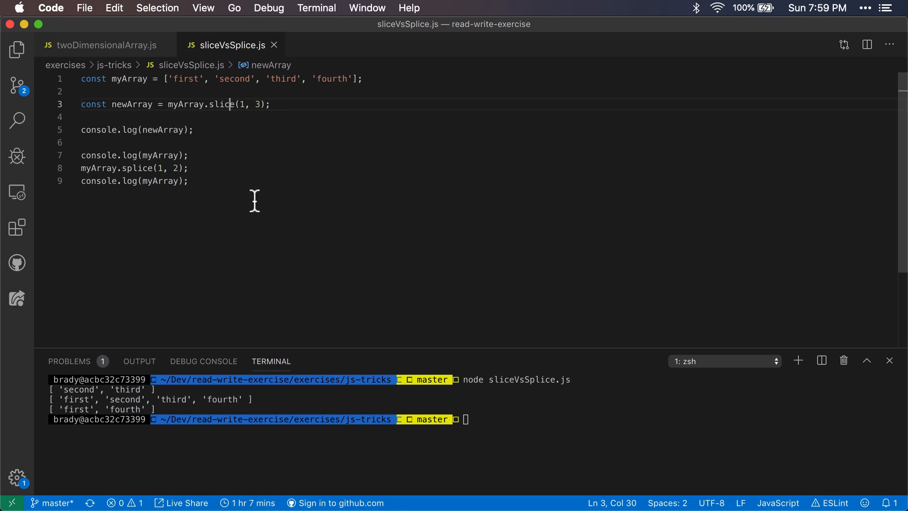
left_click(222, 105)
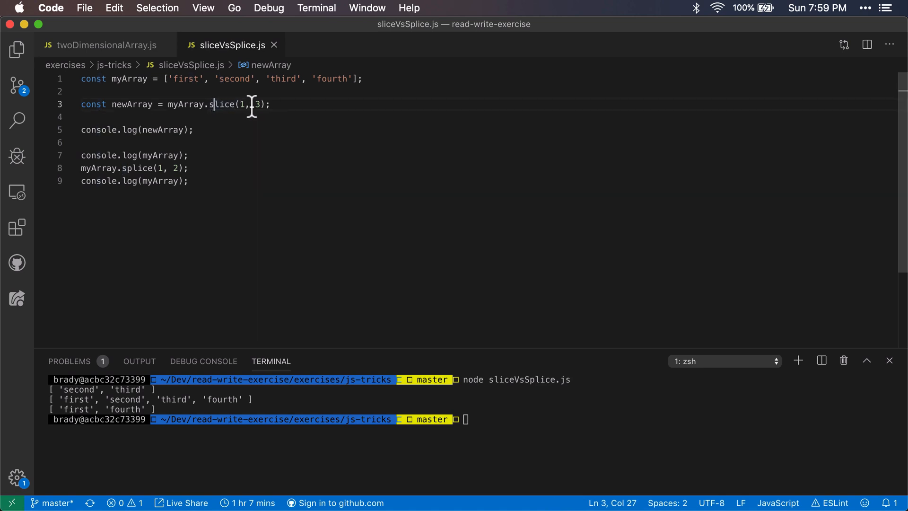
double_click(235, 79)
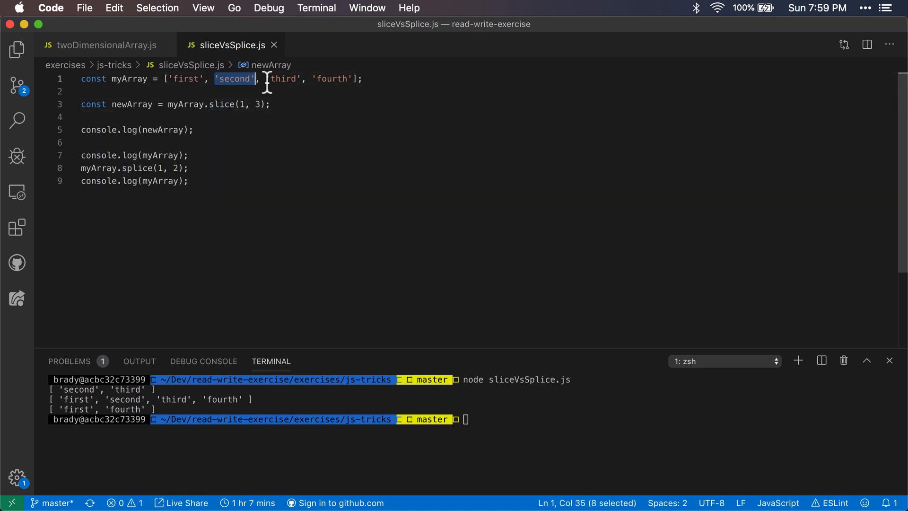
left_click(286, 78)
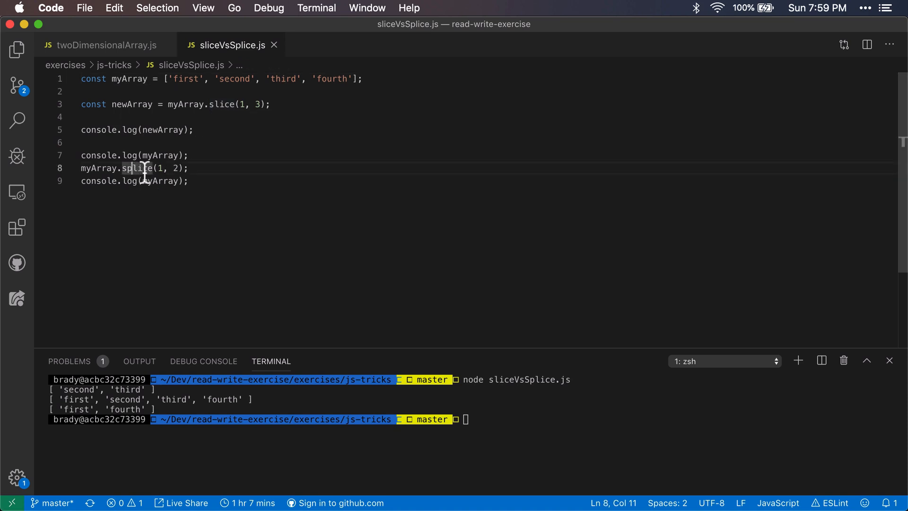
mouse_move(228, 119)
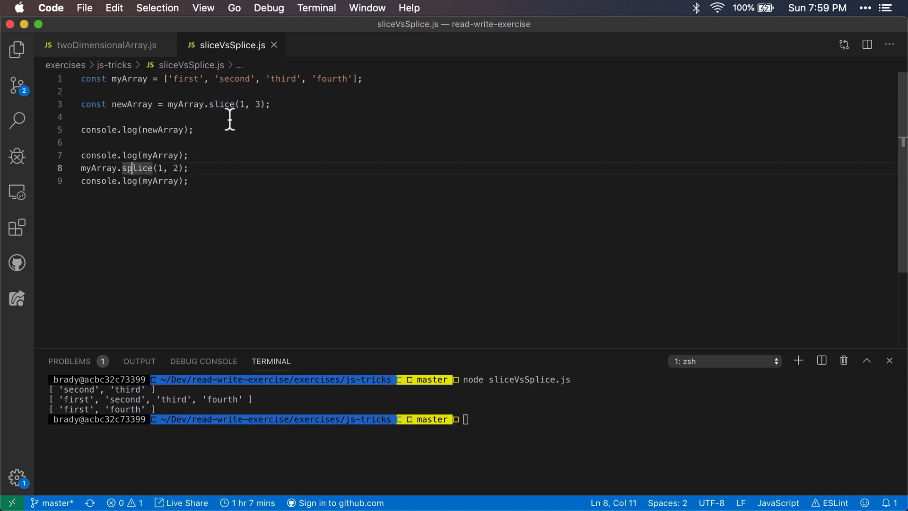
mouse_move(225, 110)
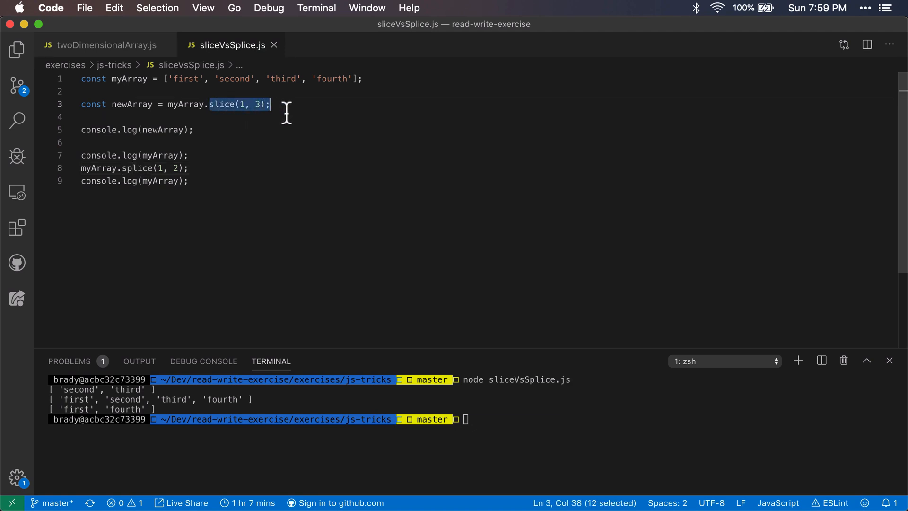
left_click(162, 167)
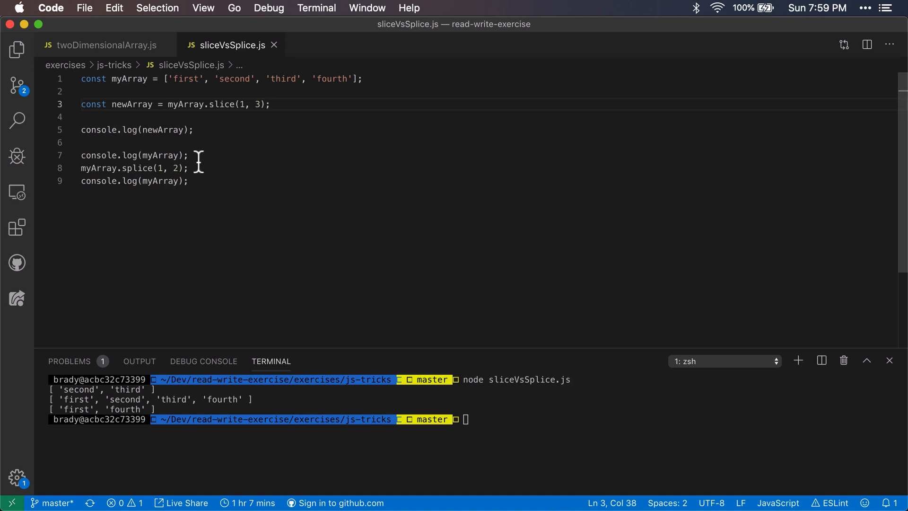
mouse_move(235, 136)
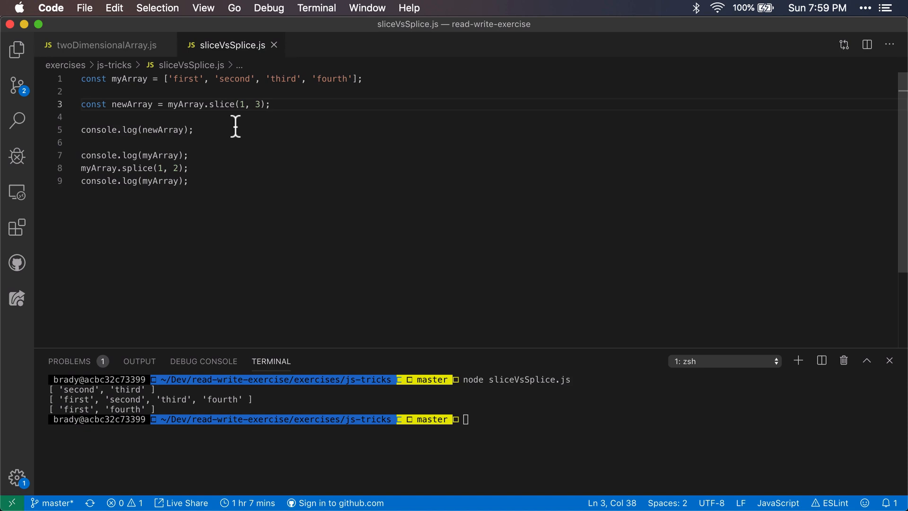
mouse_move(244, 111)
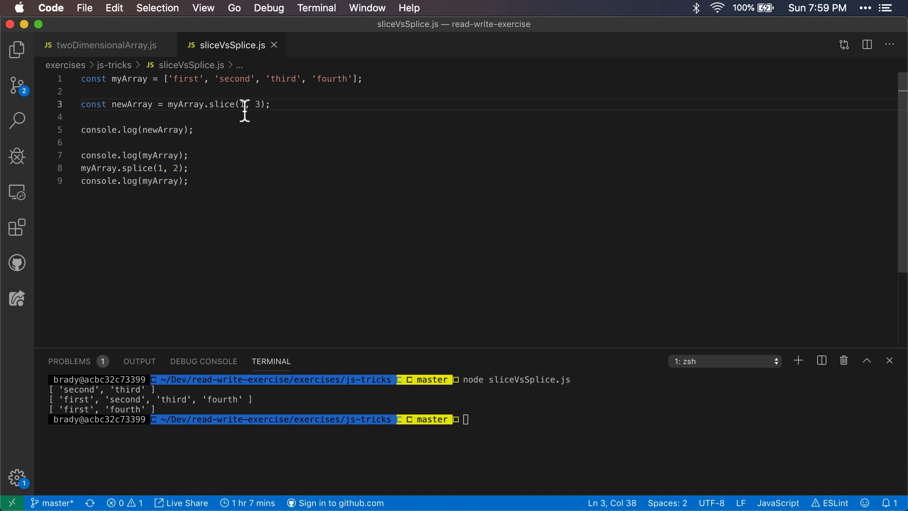
mouse_move(225, 146)
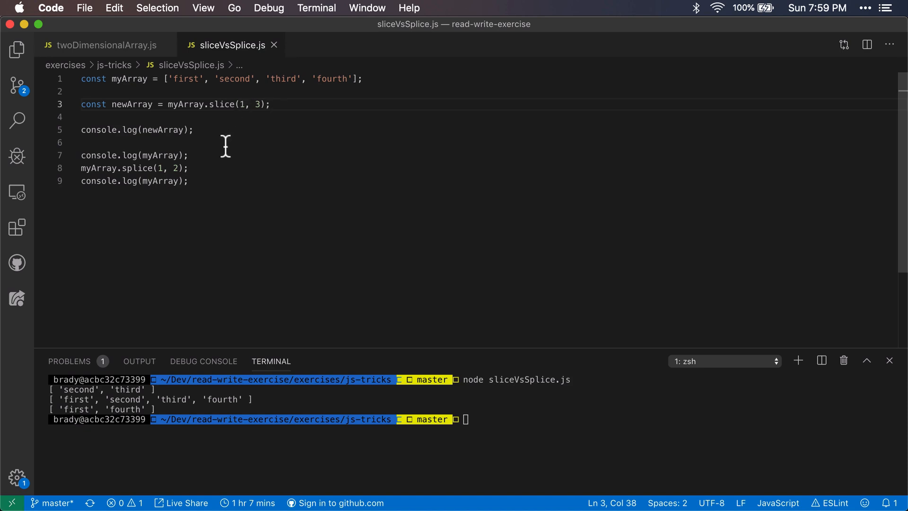
mouse_move(220, 136)
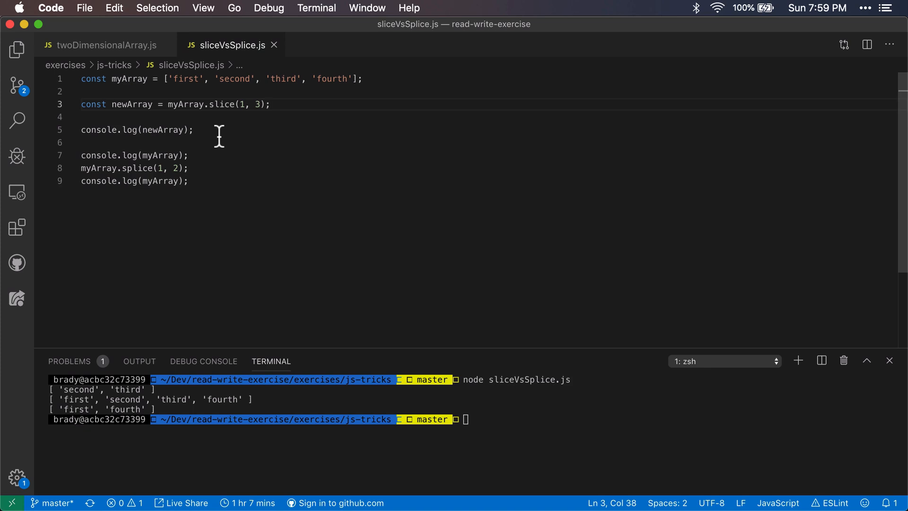
mouse_move(230, 109)
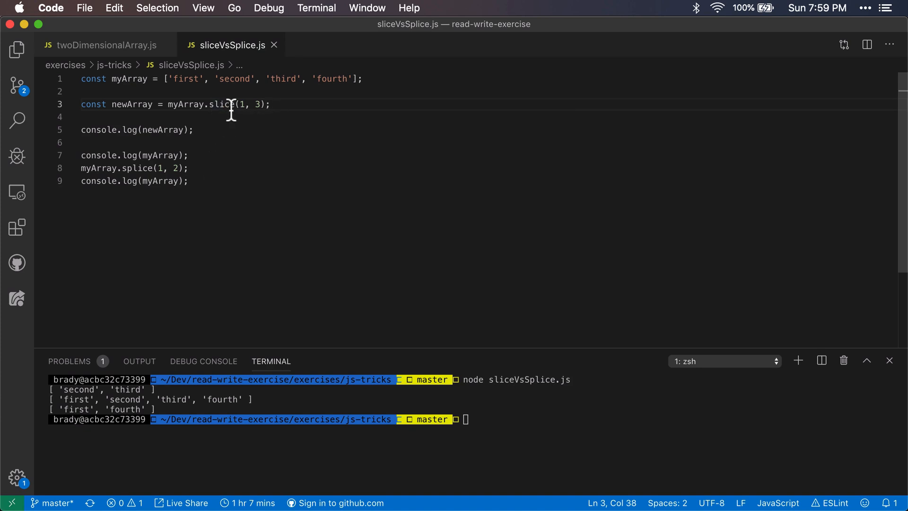
mouse_move(222, 104)
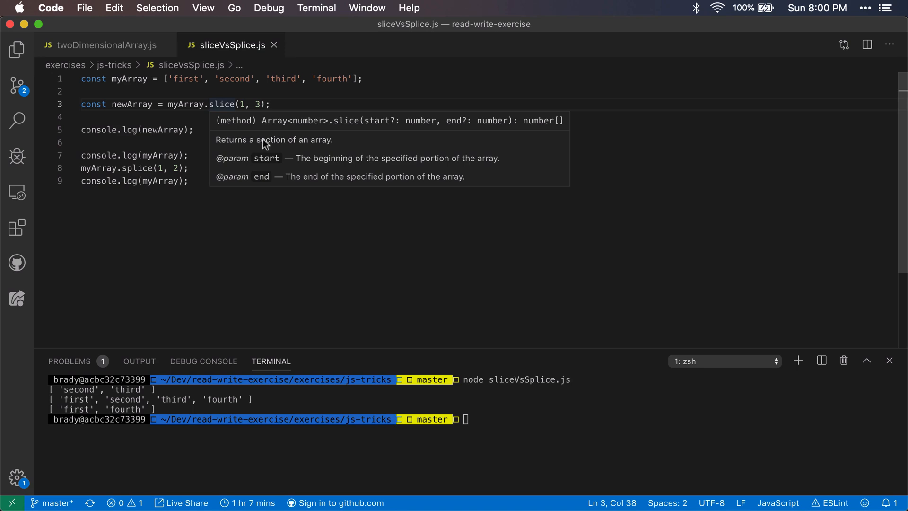
mouse_move(310, 155)
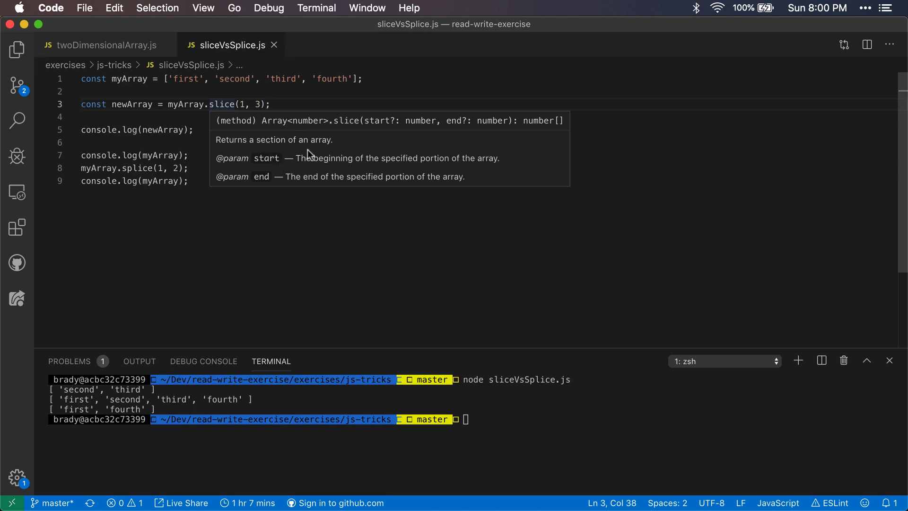
mouse_move(300, 141)
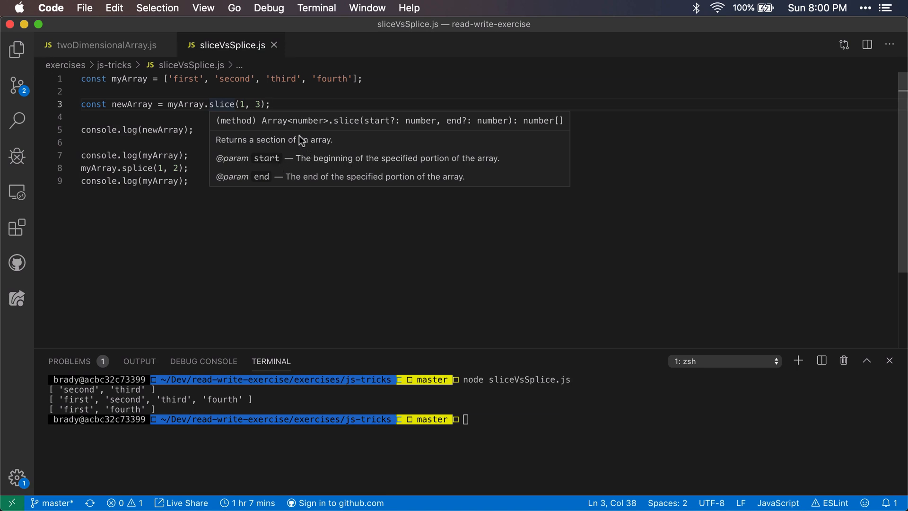
left_click(288, 106)
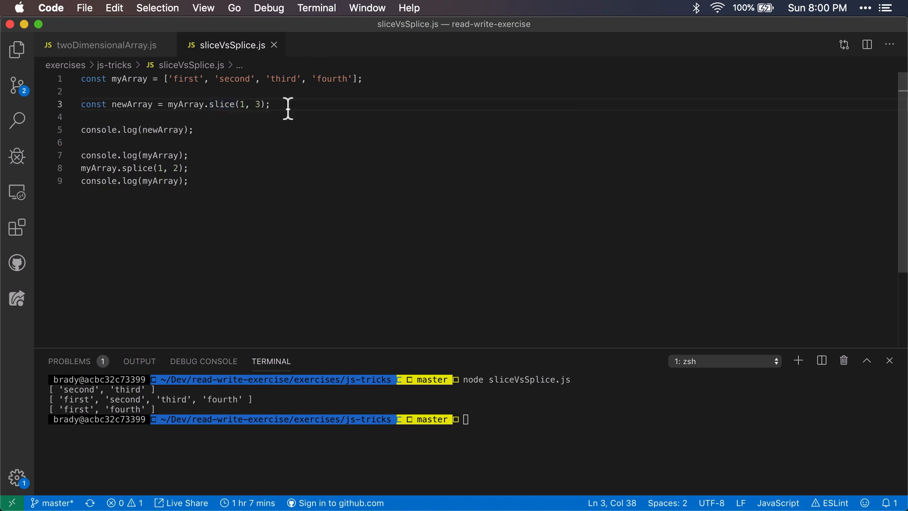
mouse_move(218, 121)
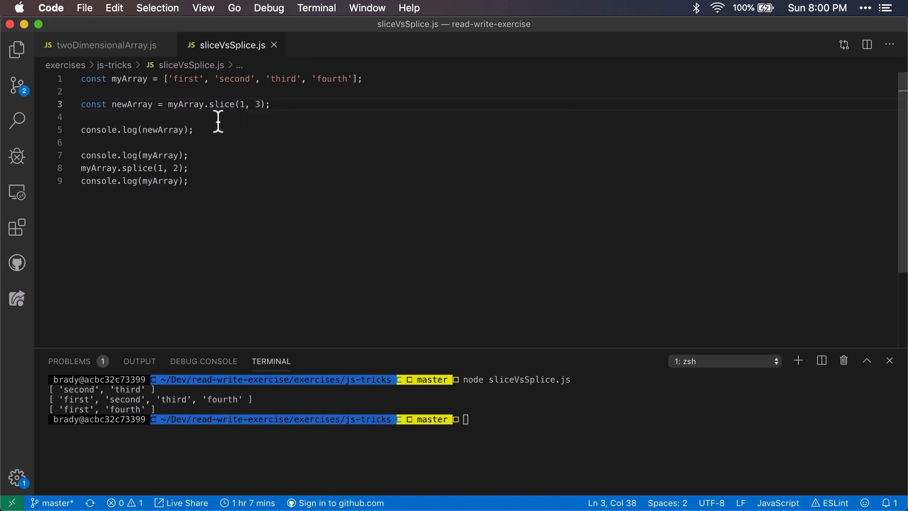
mouse_move(207, 125)
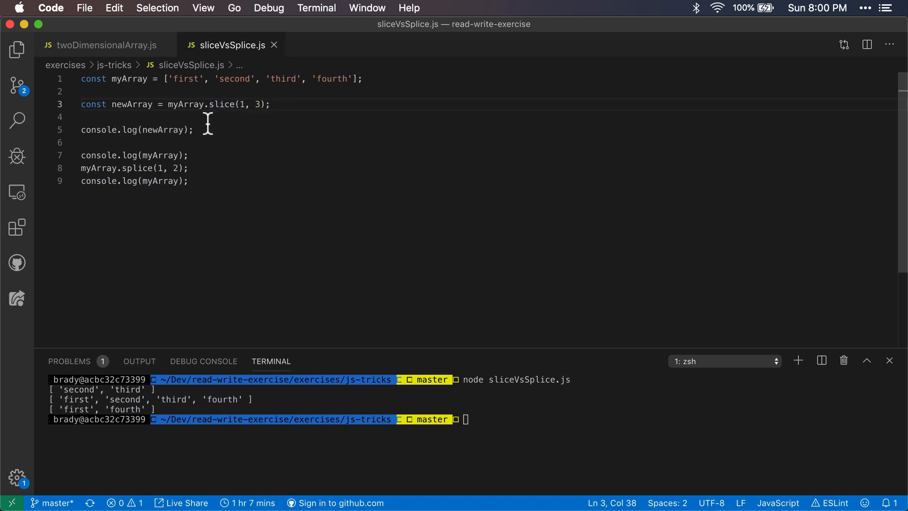
mouse_move(221, 167)
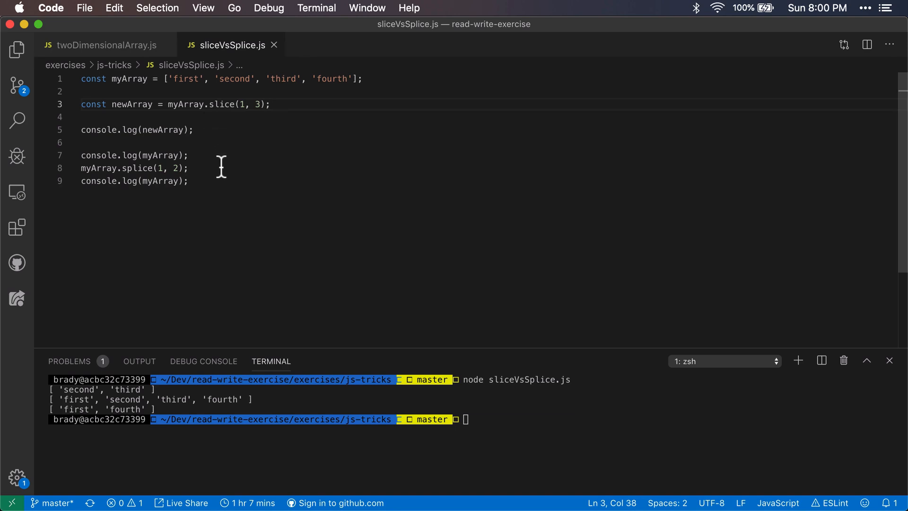
mouse_move(210, 173)
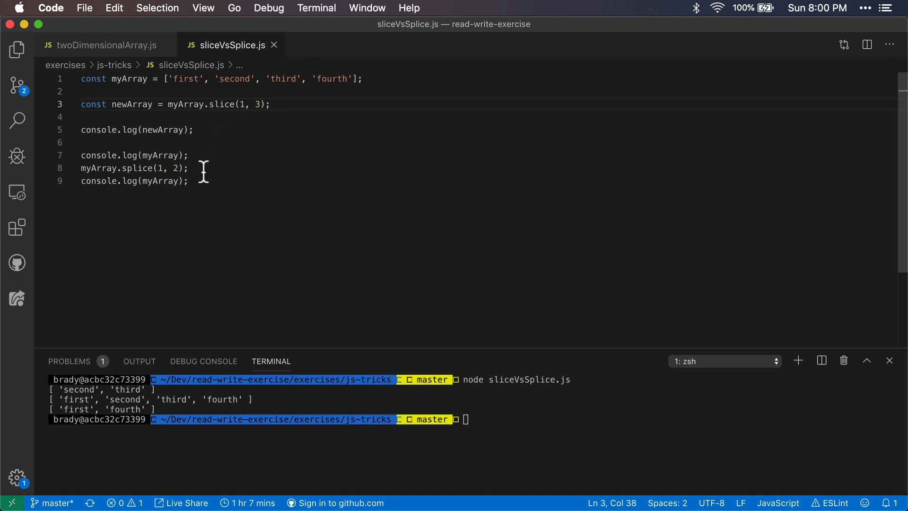
mouse_move(216, 119)
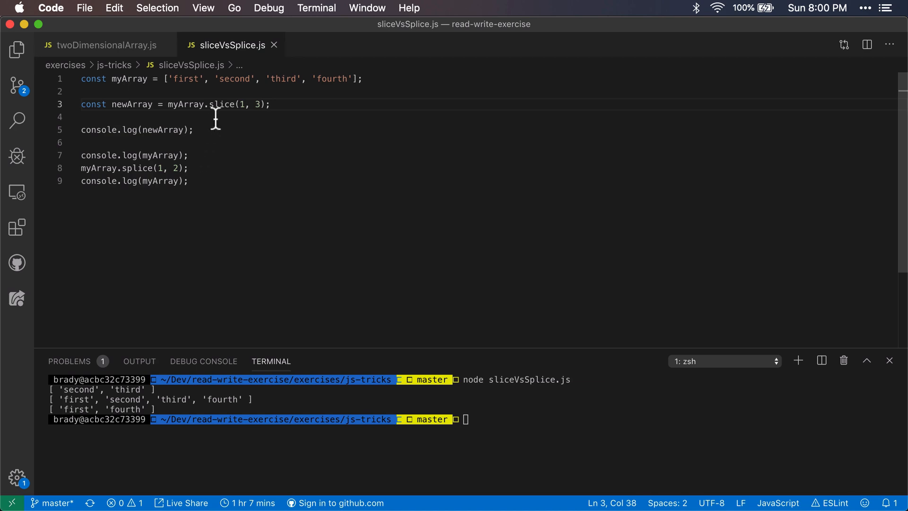
mouse_move(173, 167)
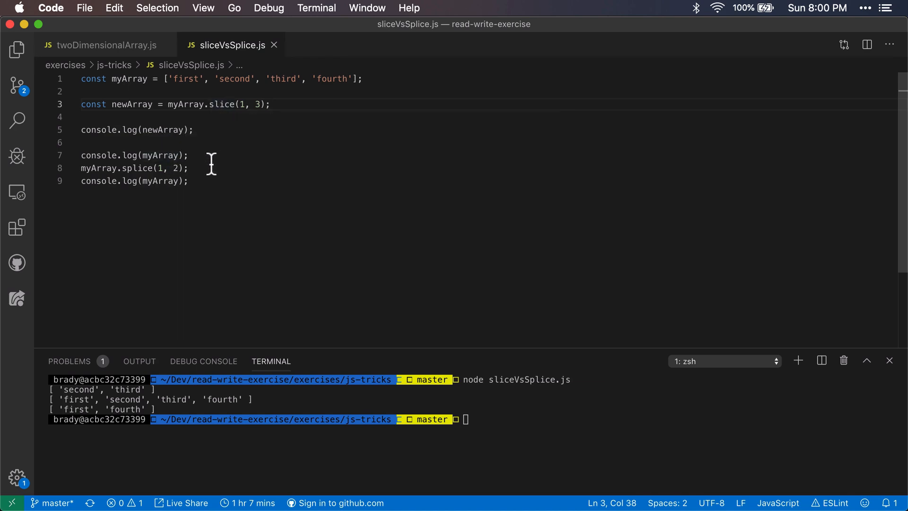
mouse_move(172, 168)
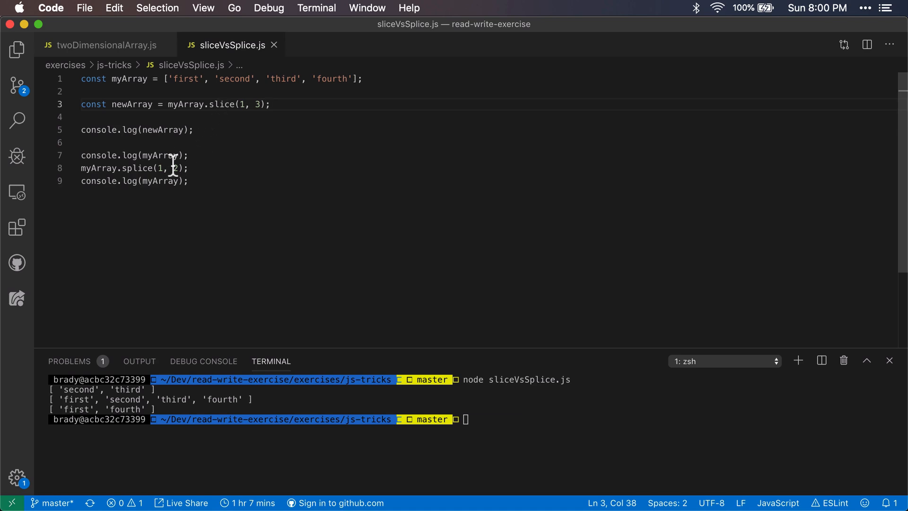
mouse_move(250, 141)
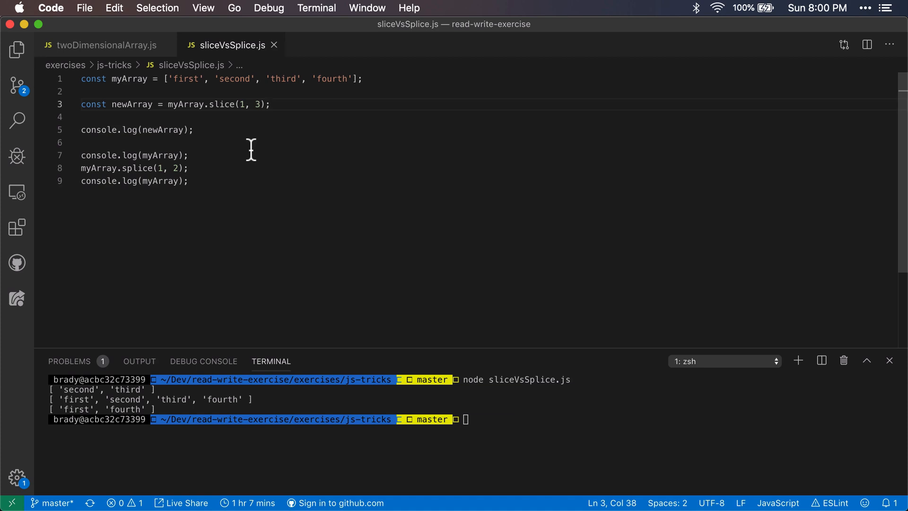
mouse_move(235, 136)
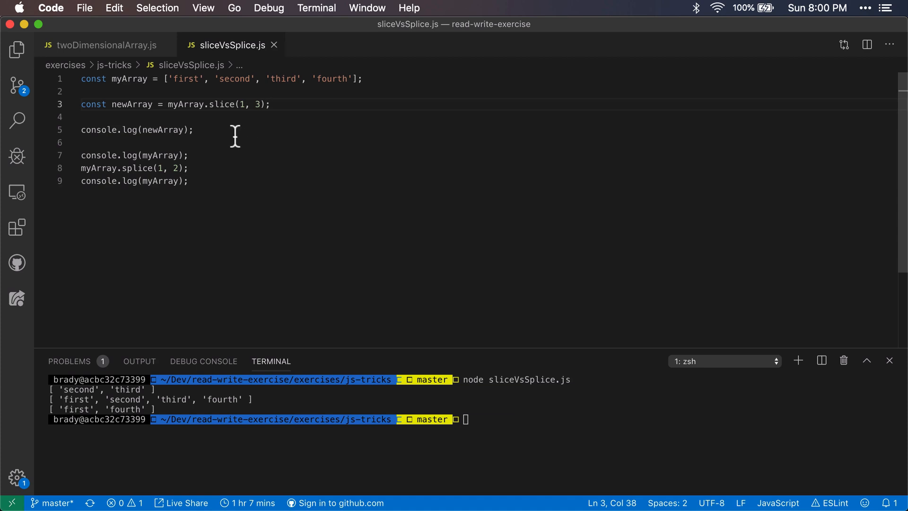
mouse_move(215, 135)
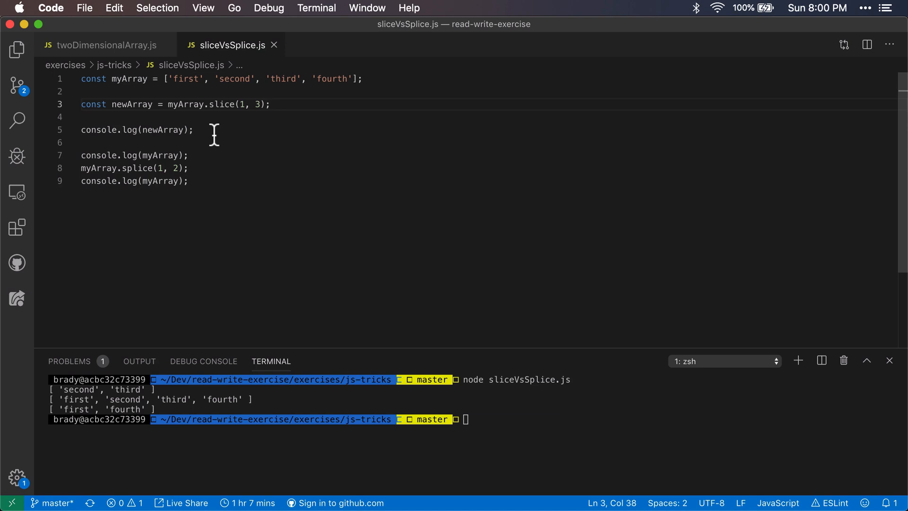
mouse_move(211, 141)
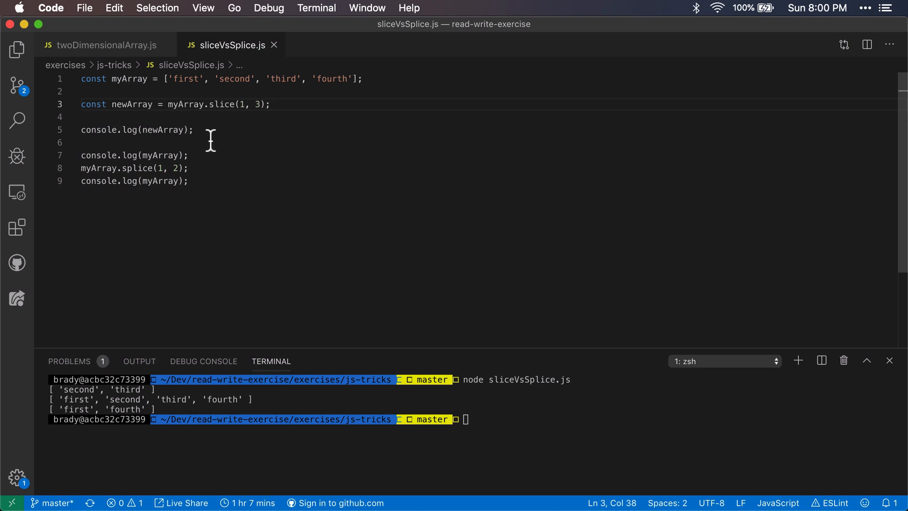
mouse_move(208, 137)
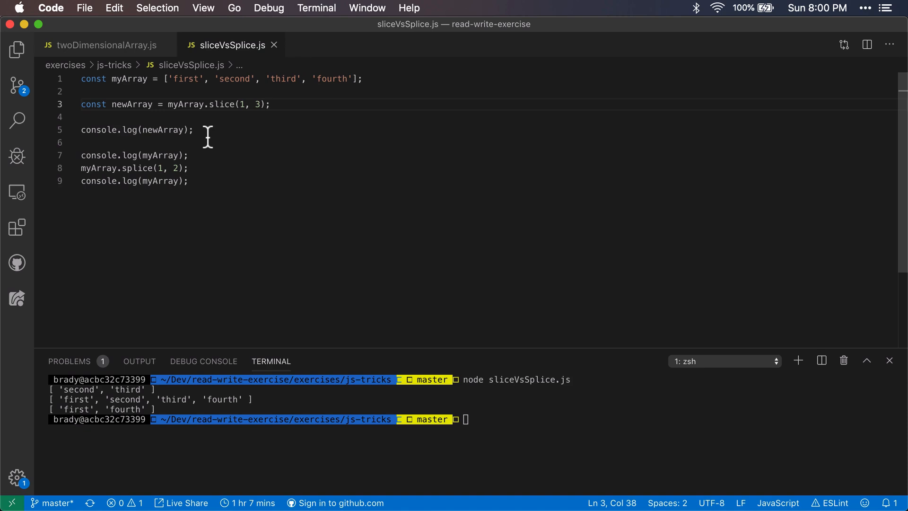
mouse_move(235, 139)
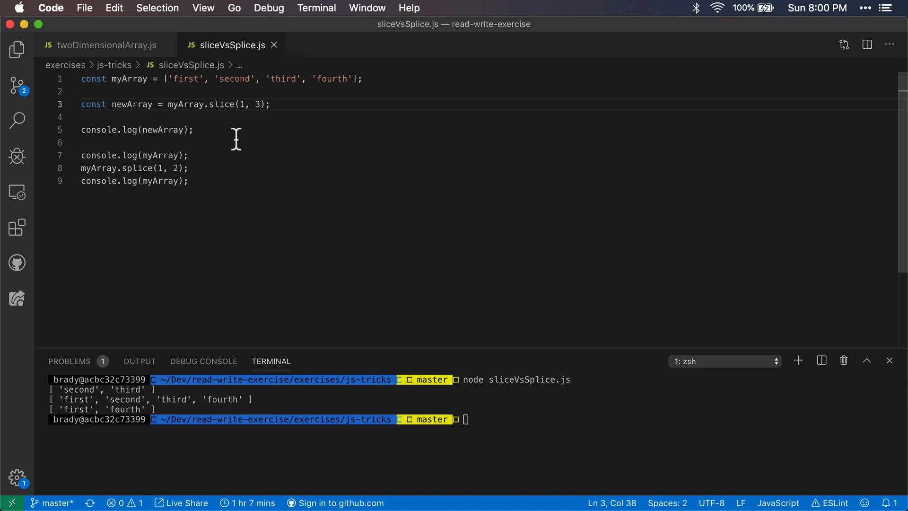
mouse_move(202, 151)
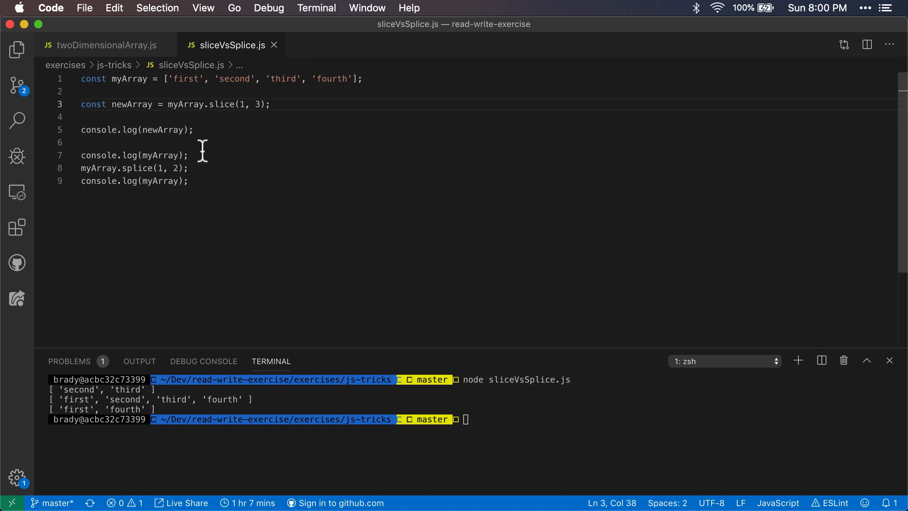
mouse_move(217, 137)
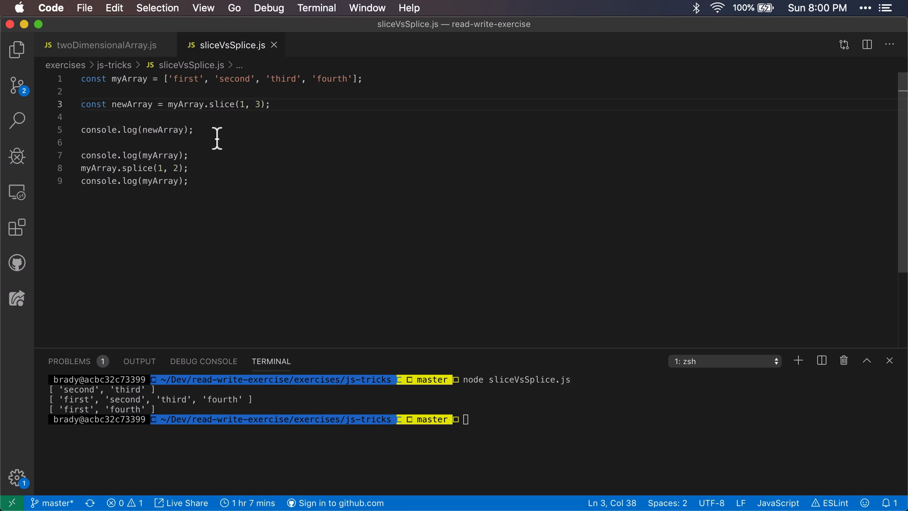